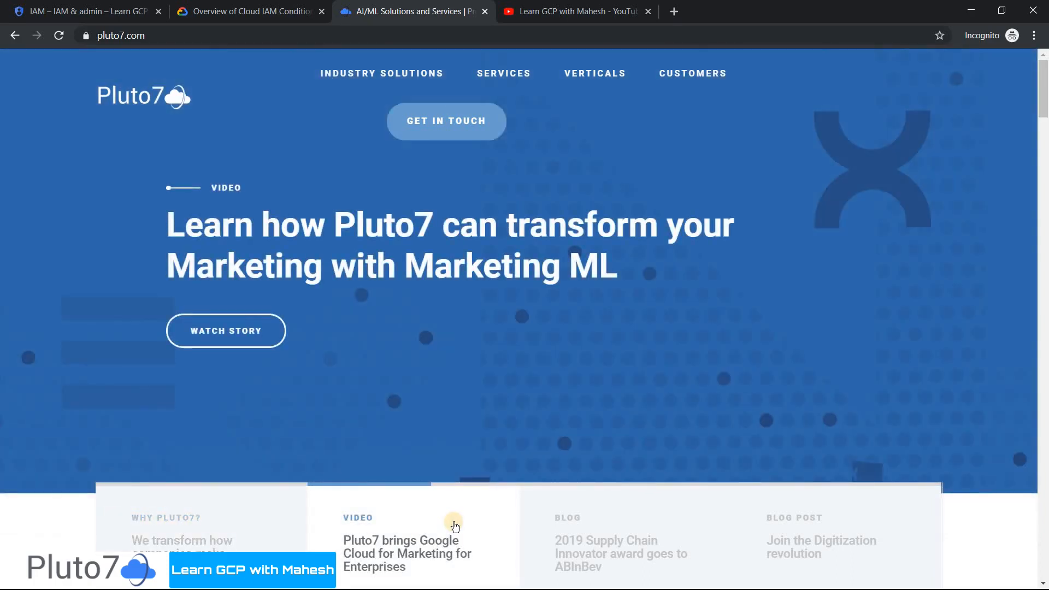
- Switch from the Pluto7 website to the Think & Design in GCP weekend-access scenario slide
{"action": "left_click", "coordinate": [576, 11]}
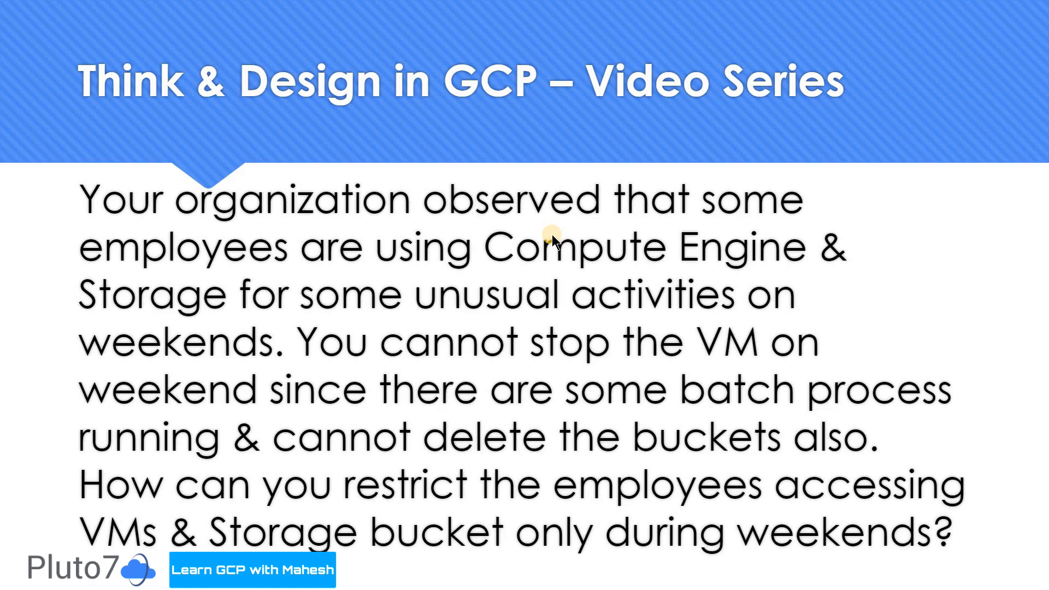
- Bring up the browser tab with the Overview of Cloud IAM Conditions documentation
{"action": "left_click", "coordinate": [248, 11]}
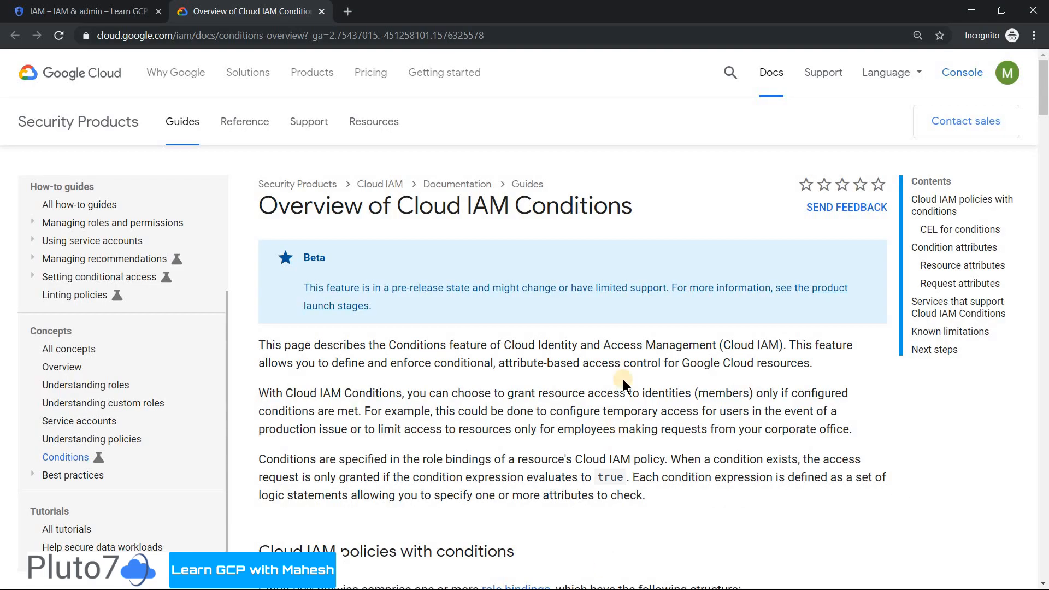
{"action": "mouse_move", "coordinate": [626, 382]}
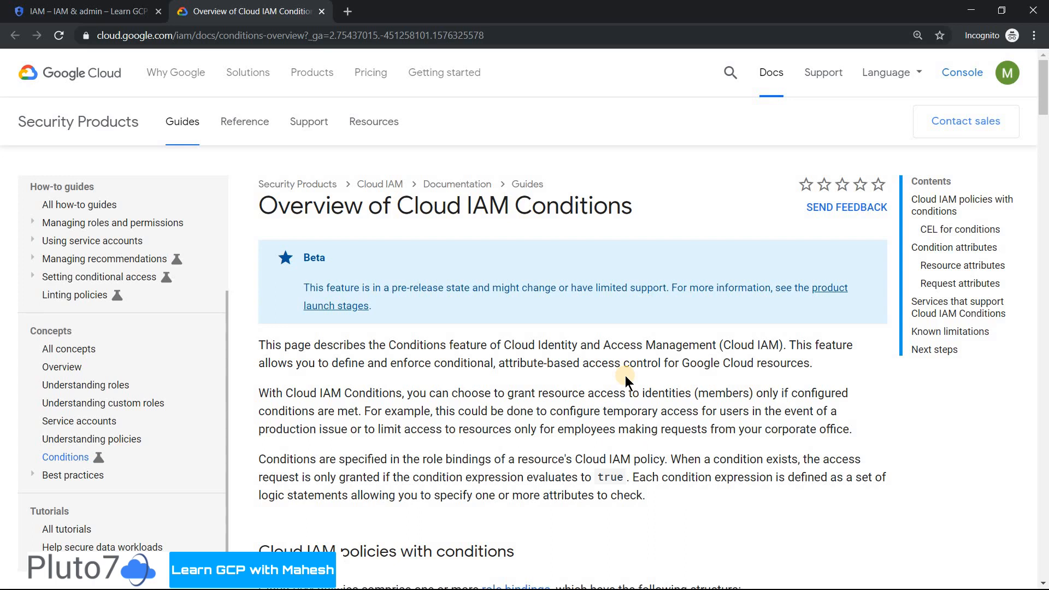
- Return to the IAM permissions list and select the demo user's email address
{"action": "left_click", "coordinate": [80, 12]}
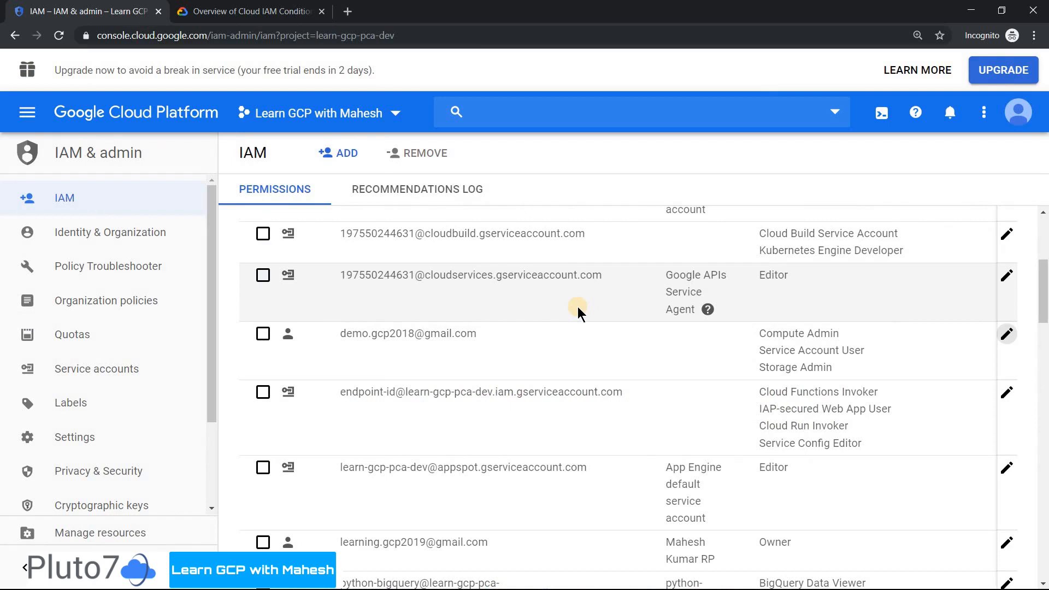
{"action": "mouse_move", "coordinate": [341, 336]}
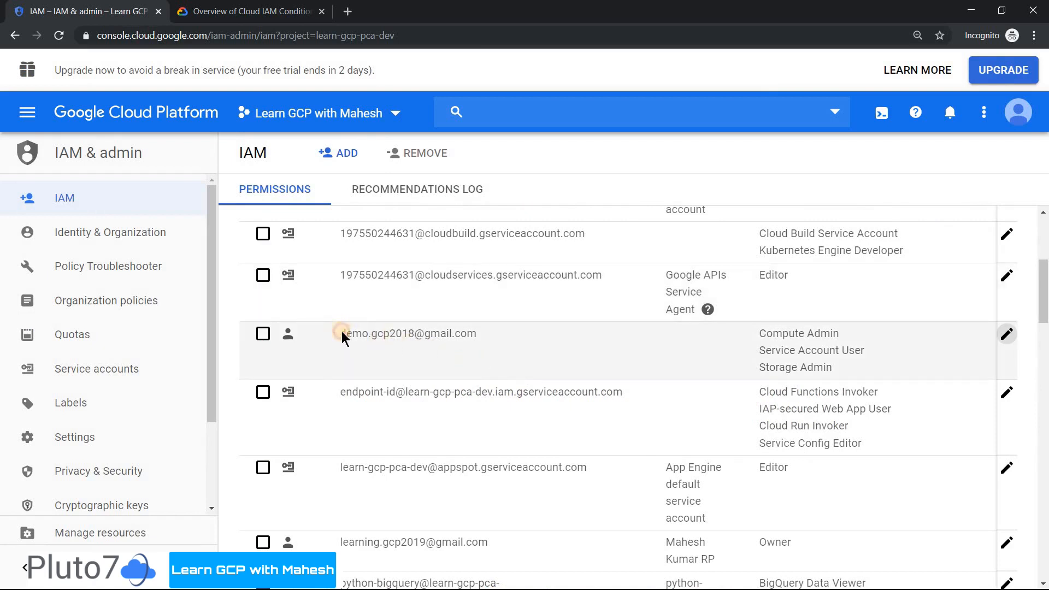
{"action": "double_click", "coordinate": [408, 333]}
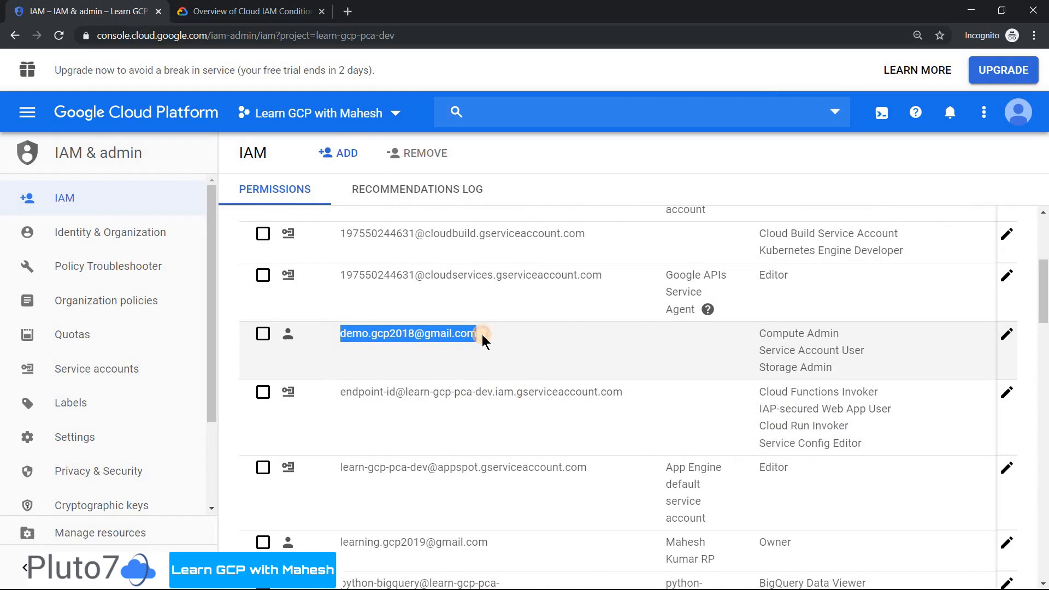
{"action": "mouse_move", "coordinate": [841, 359]}
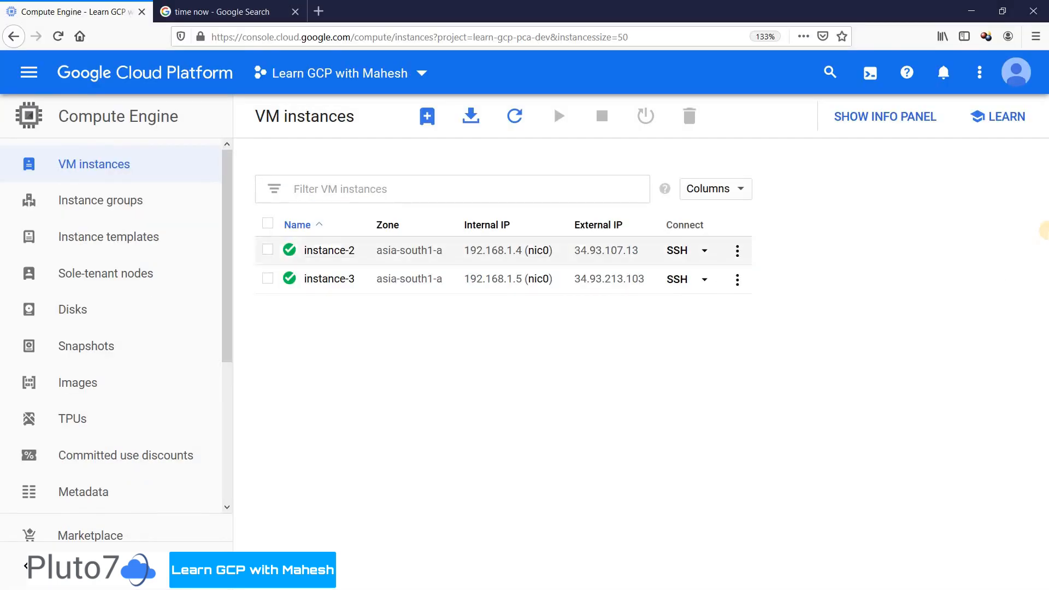
{"action": "mouse_move", "coordinate": [974, 238]}
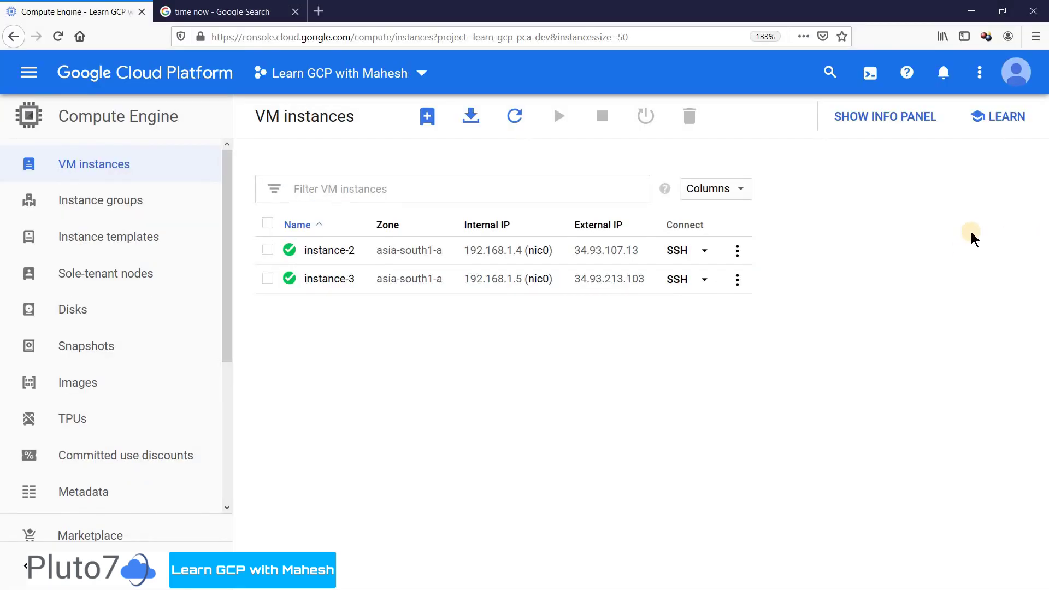
{"action": "mouse_move", "coordinate": [1016, 73]}
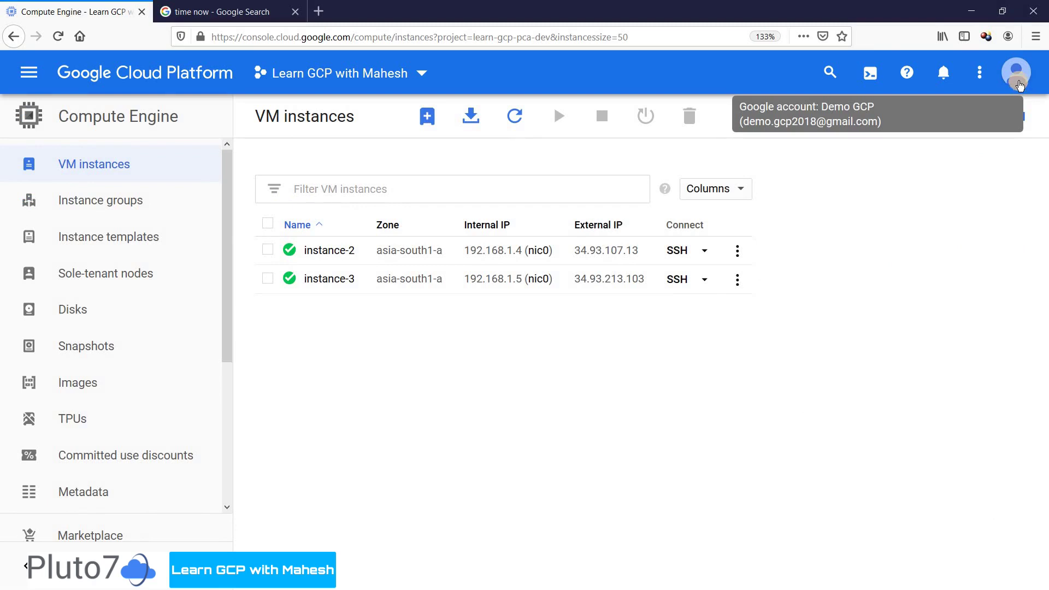
{"action": "mouse_move", "coordinate": [251, 11]}
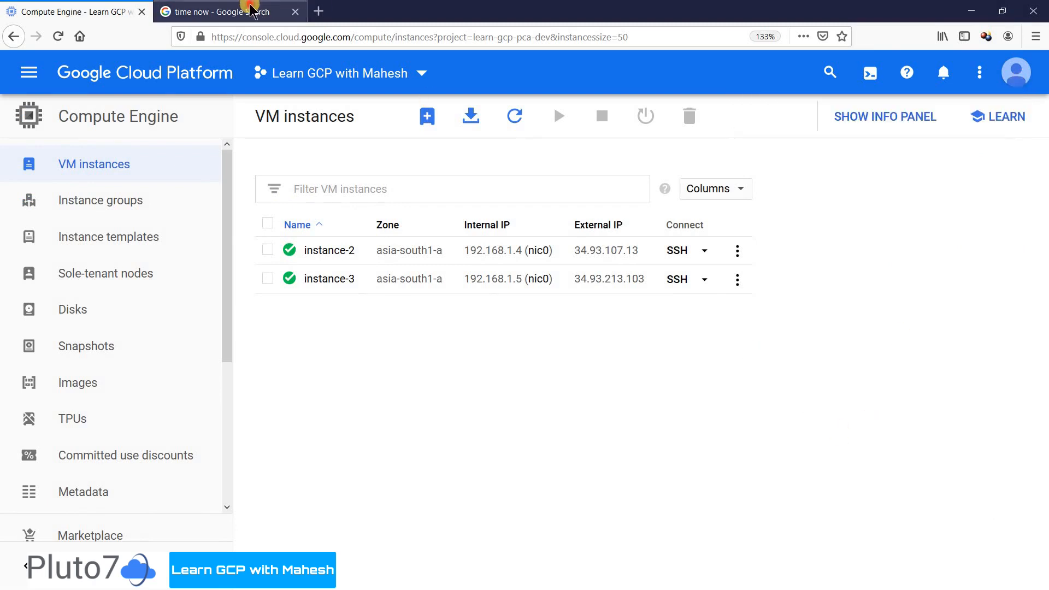
- Check the current time in the Google tab, then return to the VM instances list
{"action": "left_click", "coordinate": [224, 11]}
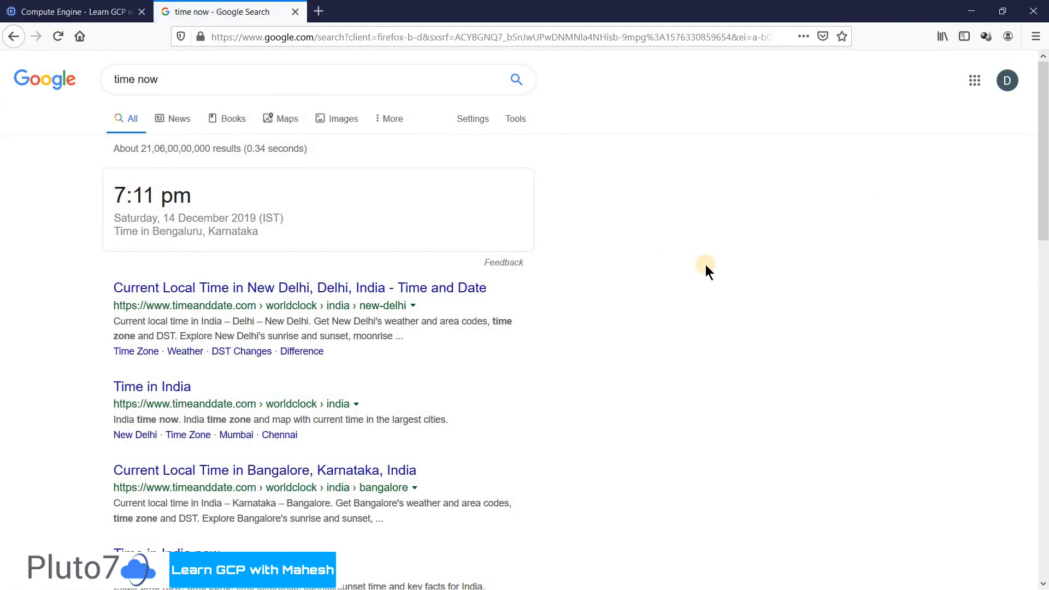
{"action": "mouse_move", "coordinate": [712, 263]}
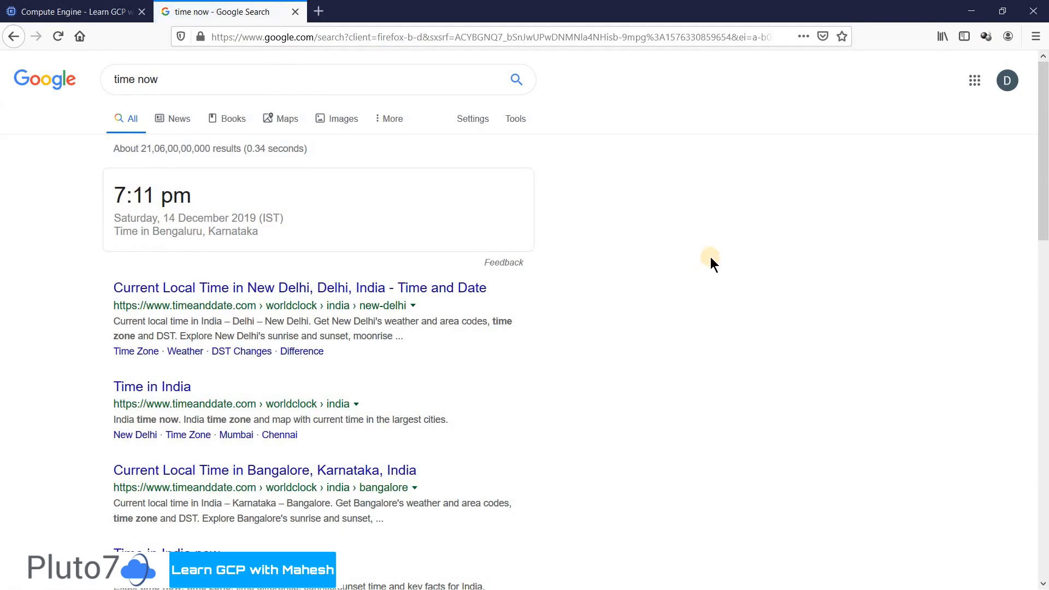
{"action": "mouse_move", "coordinate": [721, 257]}
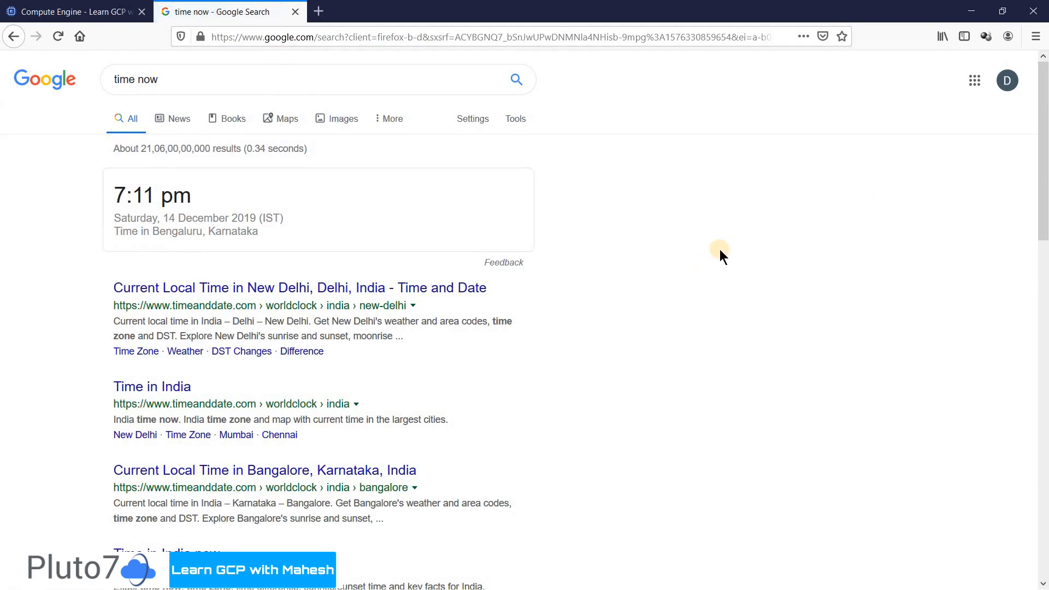
{"action": "mouse_move", "coordinate": [730, 249]}
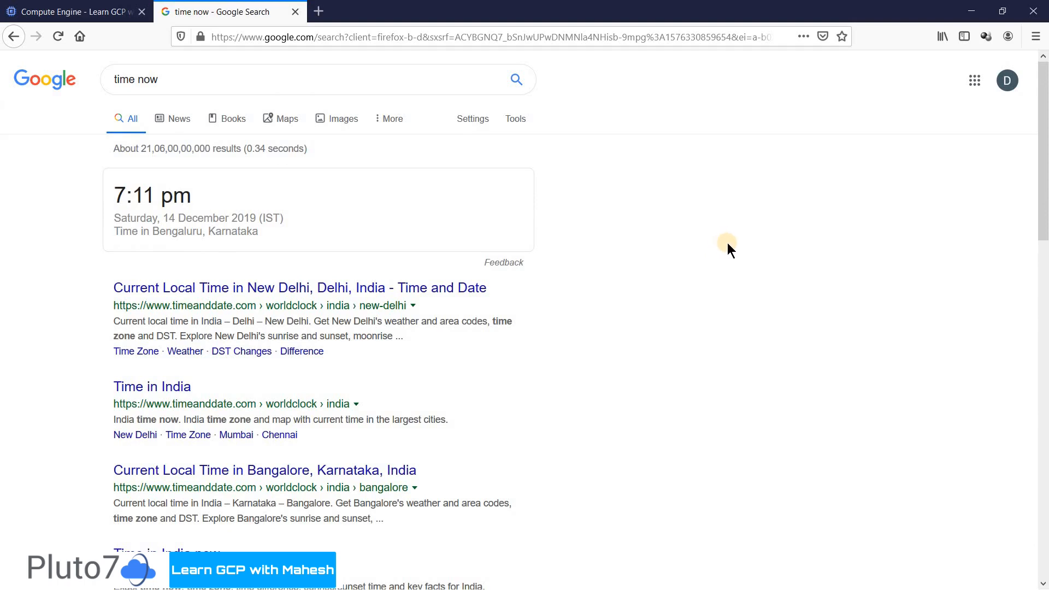
{"action": "left_click", "coordinate": [74, 11]}
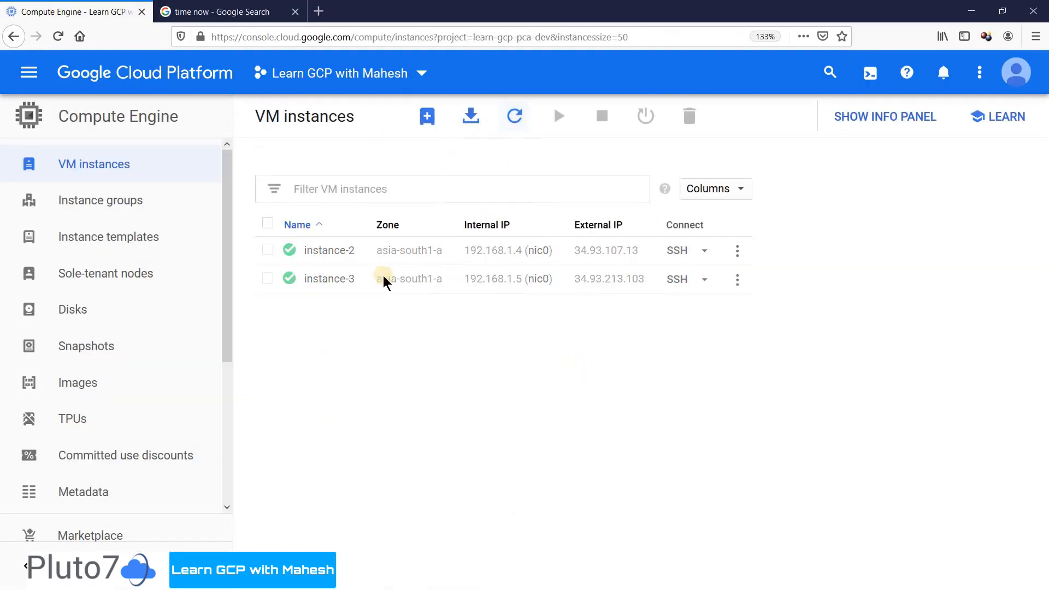
{"action": "mouse_move", "coordinate": [348, 261]}
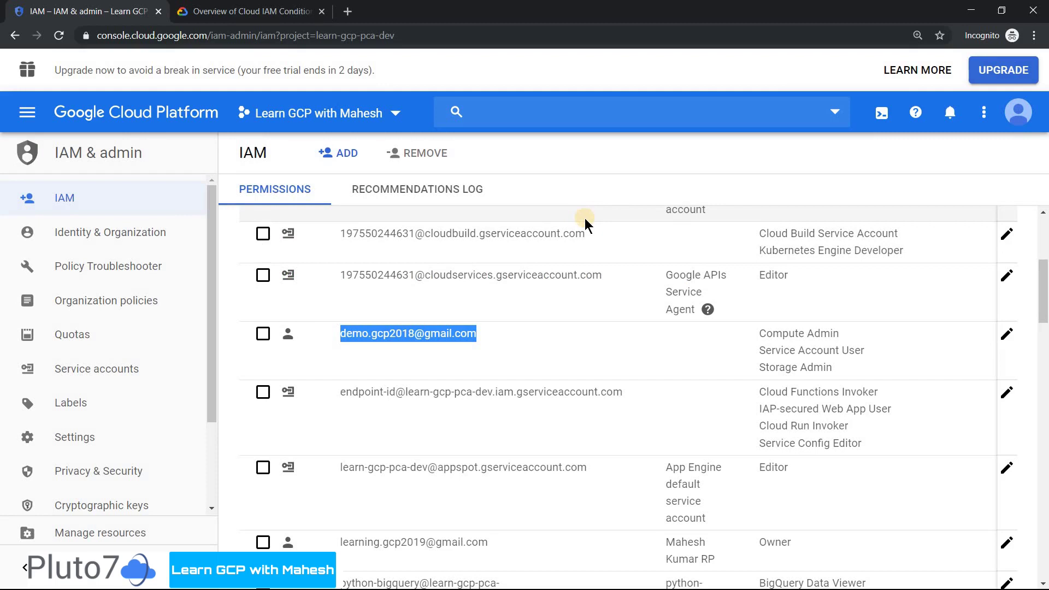
{"action": "mouse_move", "coordinate": [991, 336]}
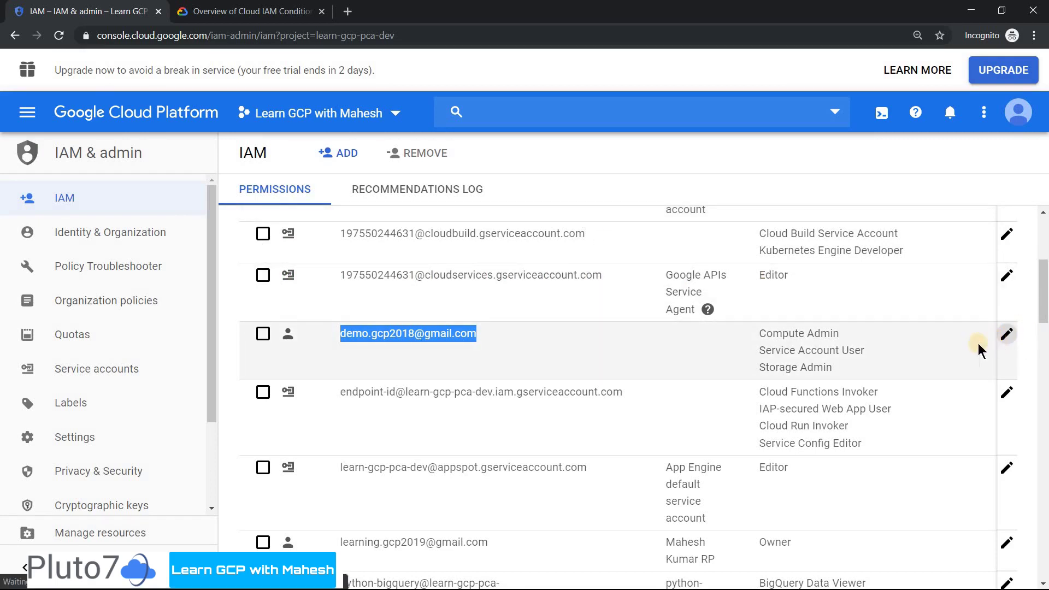
- Edit the demo user's Compute Admin, Service Account User and Storage Admin role assignments
{"action": "left_click", "coordinate": [1007, 334]}
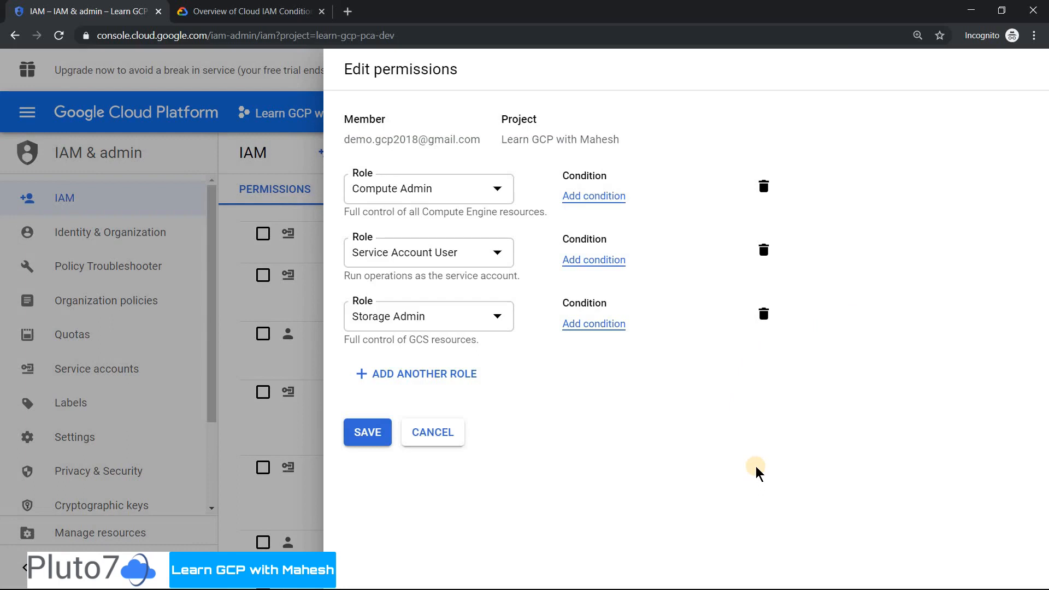
{"action": "mouse_move", "coordinate": [489, 365]}
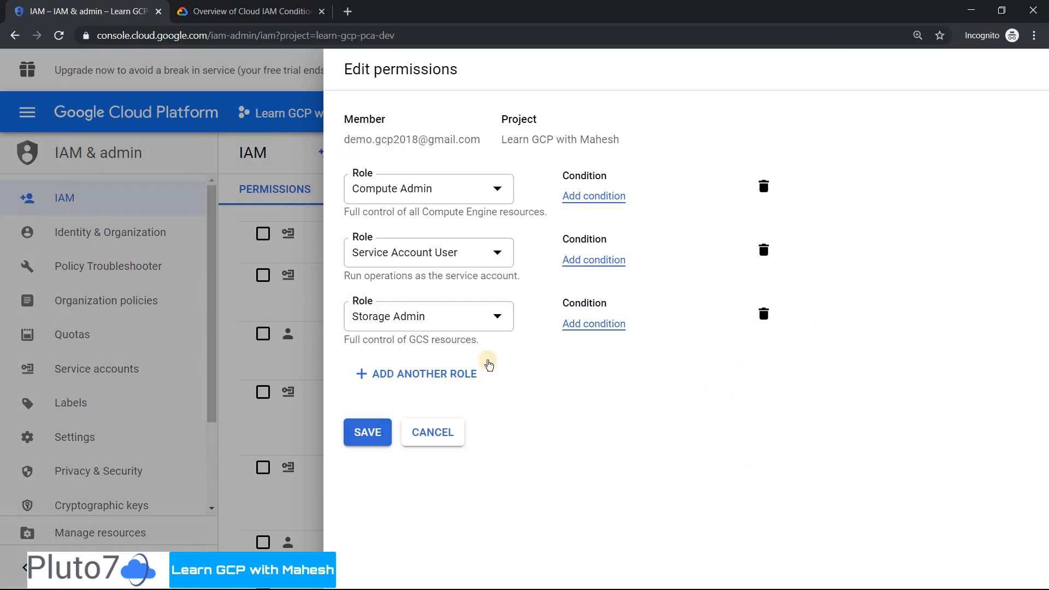
{"action": "mouse_move", "coordinate": [505, 188]}
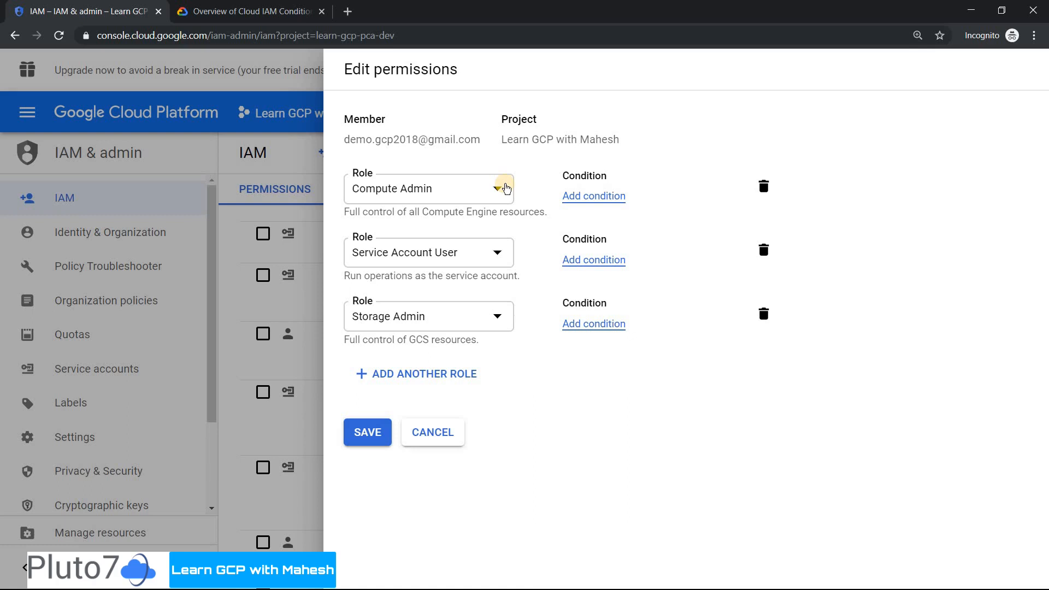
{"action": "mouse_move", "coordinate": [670, 356]}
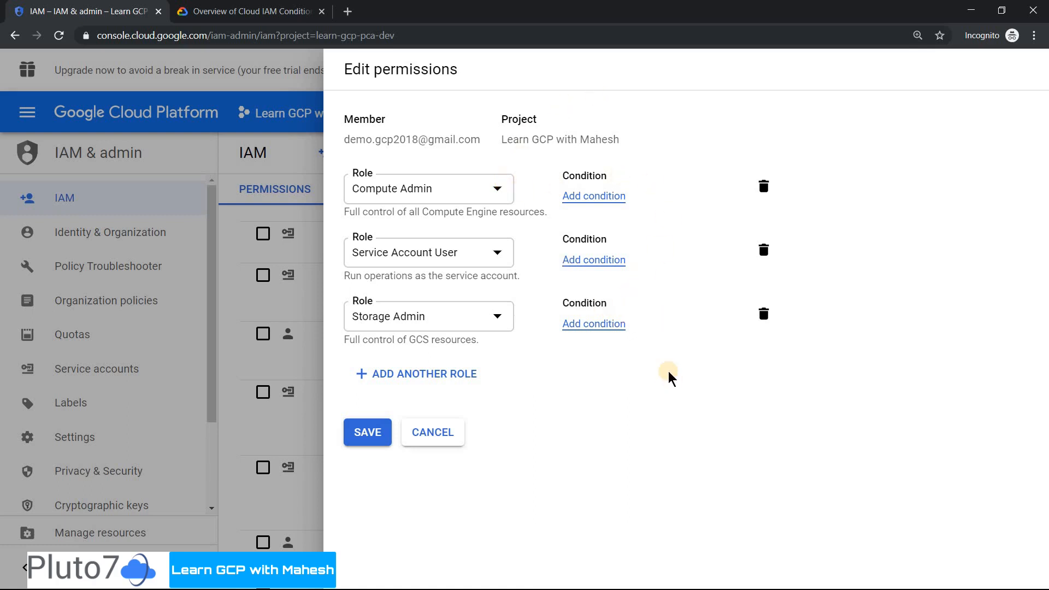
{"action": "mouse_move", "coordinate": [594, 197]}
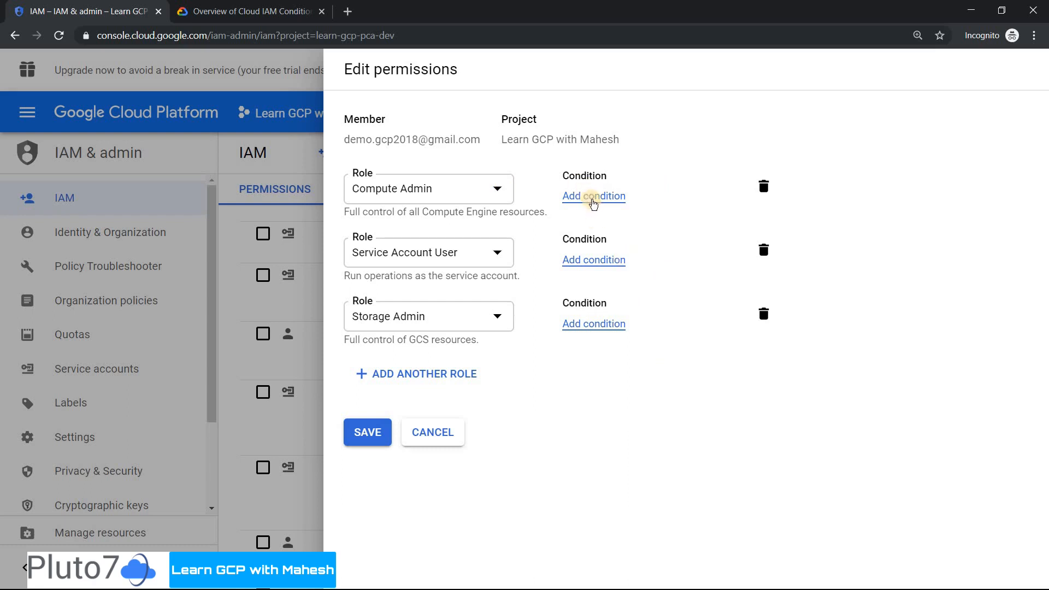
- Start a Compute Admin condition titled 'Access only on Weekdays' and choose a condition type
{"action": "left_click", "coordinate": [593, 197]}
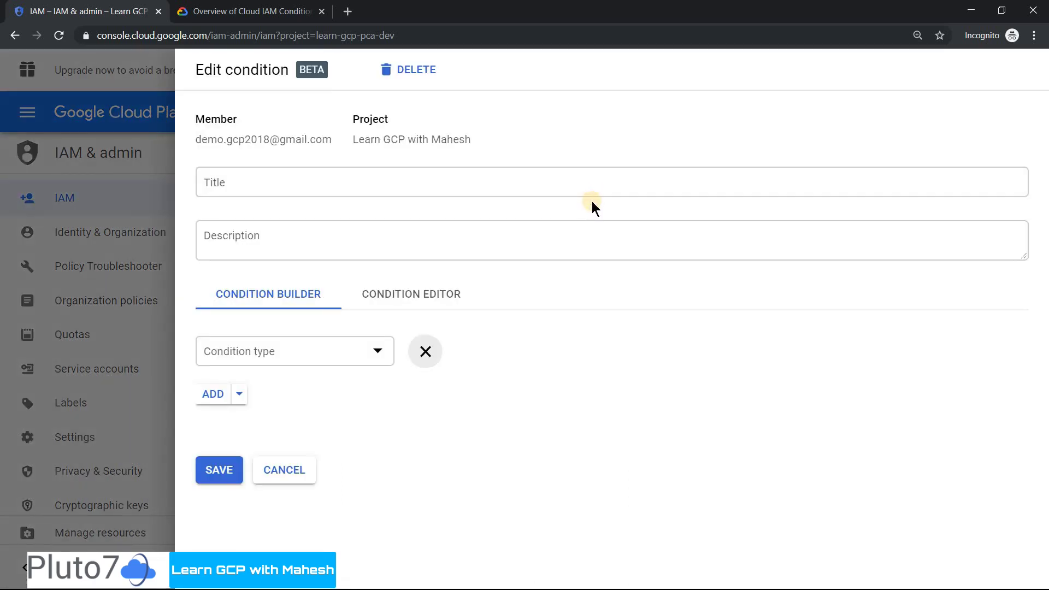
{"action": "mouse_move", "coordinate": [378, 340]}
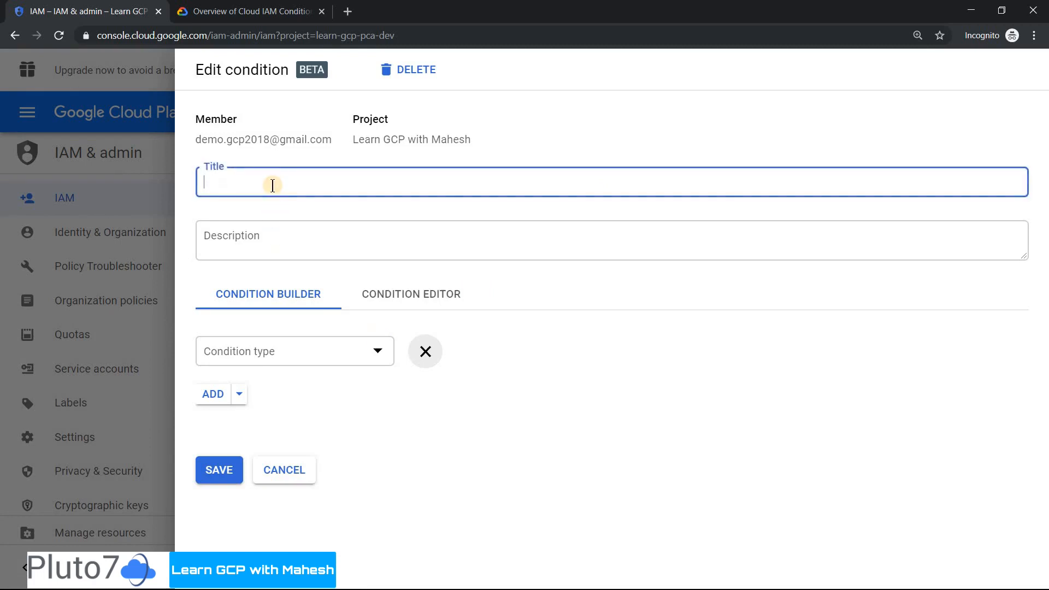
{"action": "type", "text": "Access only on Weekdays"}
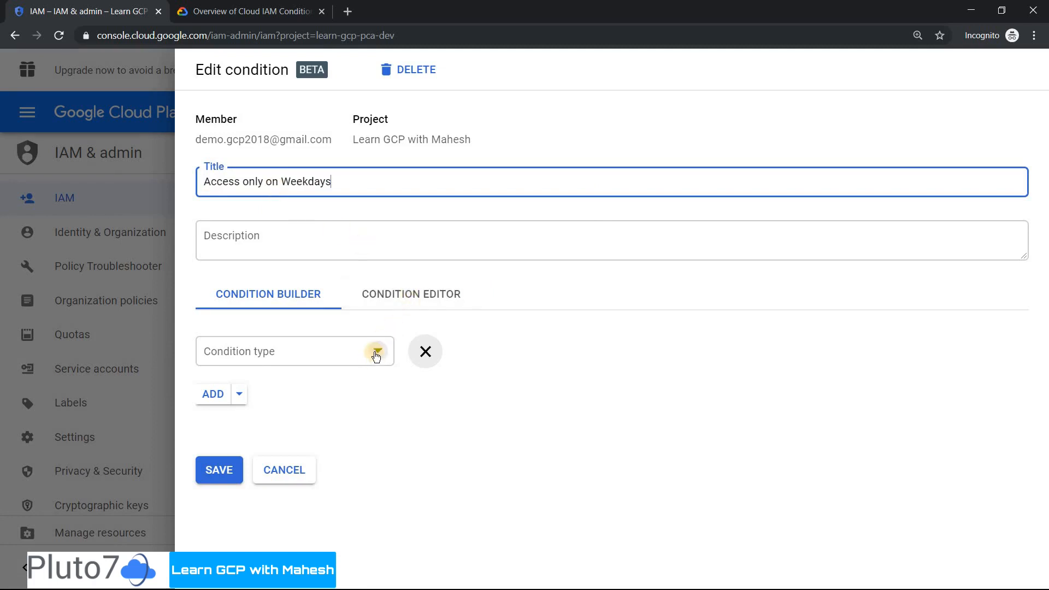
{"action": "left_click", "coordinate": [376, 351]}
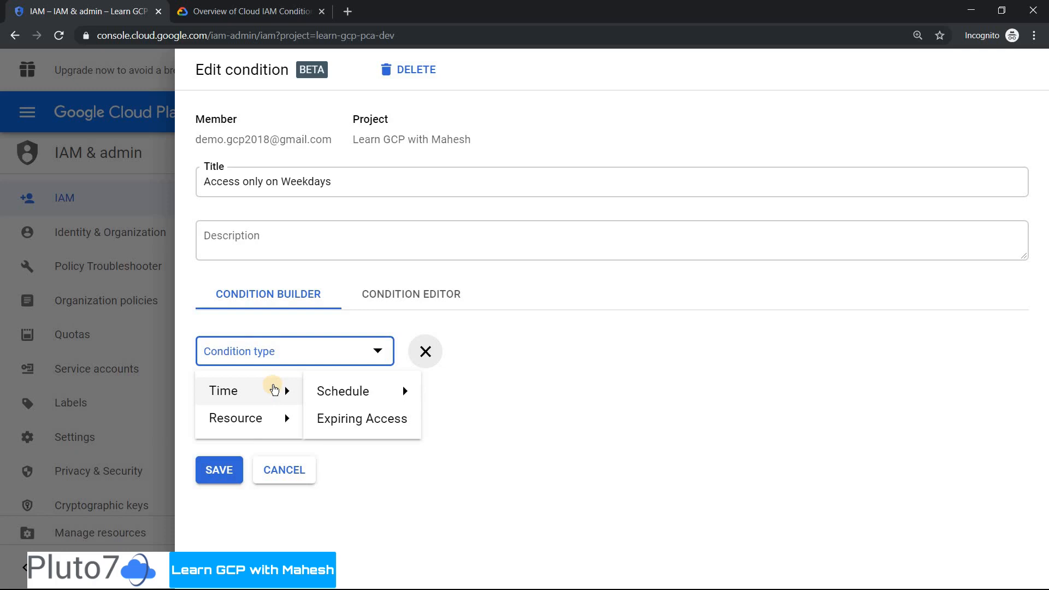
{"action": "mouse_move", "coordinate": [394, 370]}
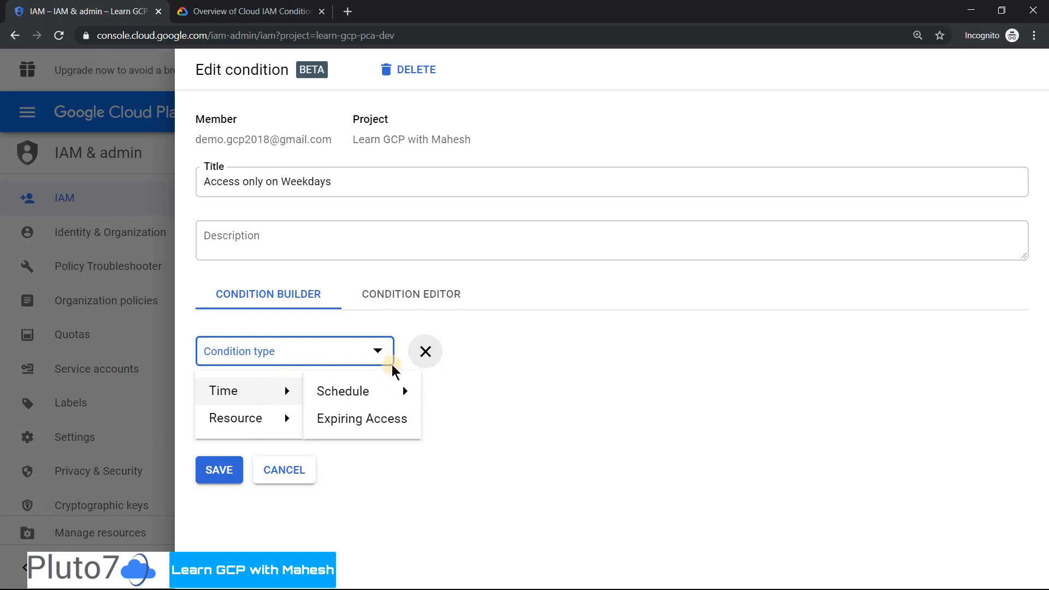
{"action": "mouse_move", "coordinate": [474, 356]}
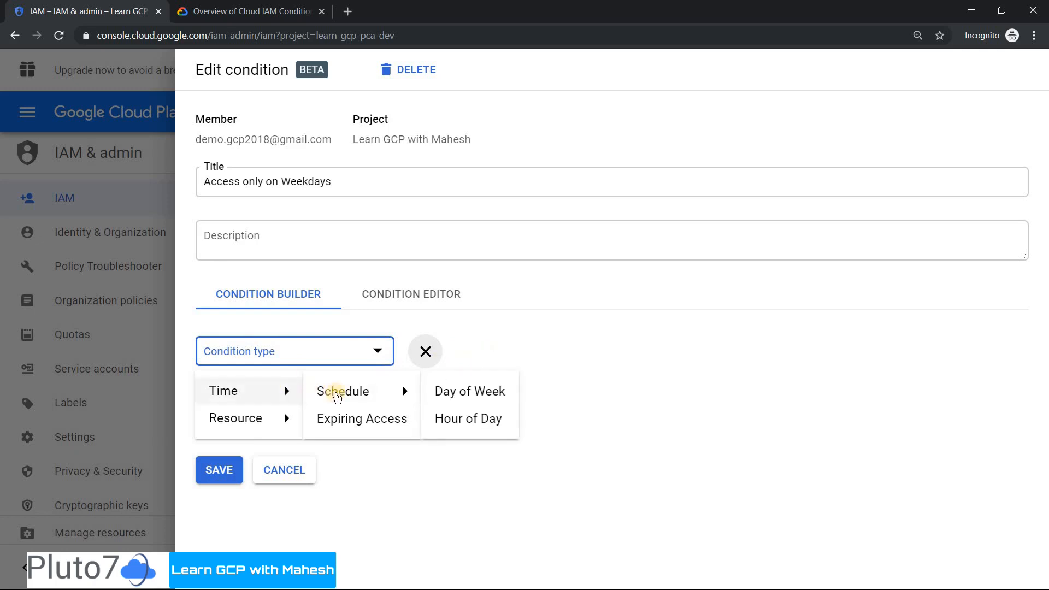
{"action": "mouse_move", "coordinate": [389, 407]}
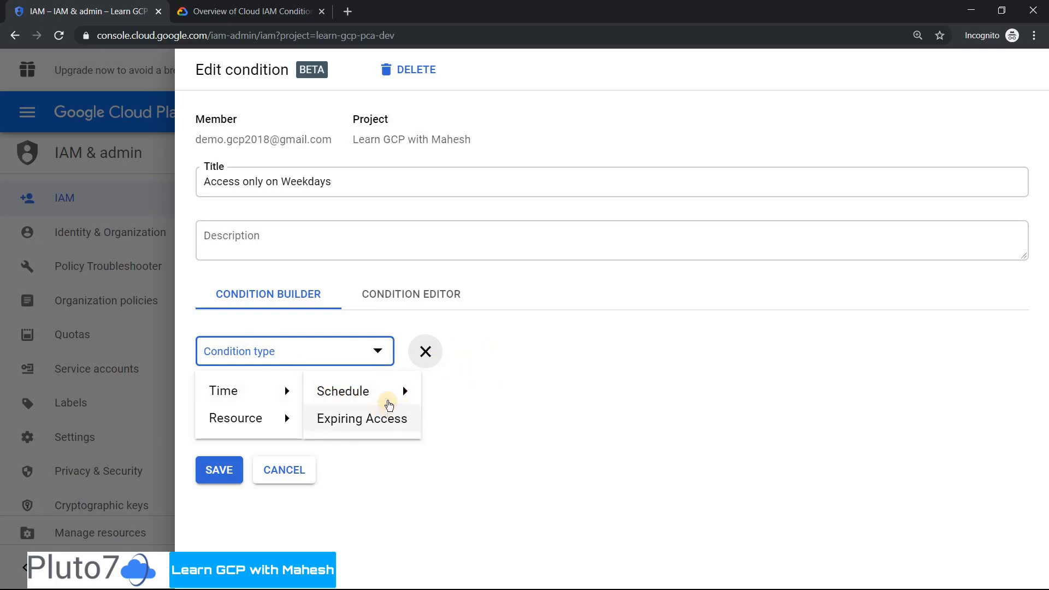
{"action": "mouse_move", "coordinate": [409, 398]}
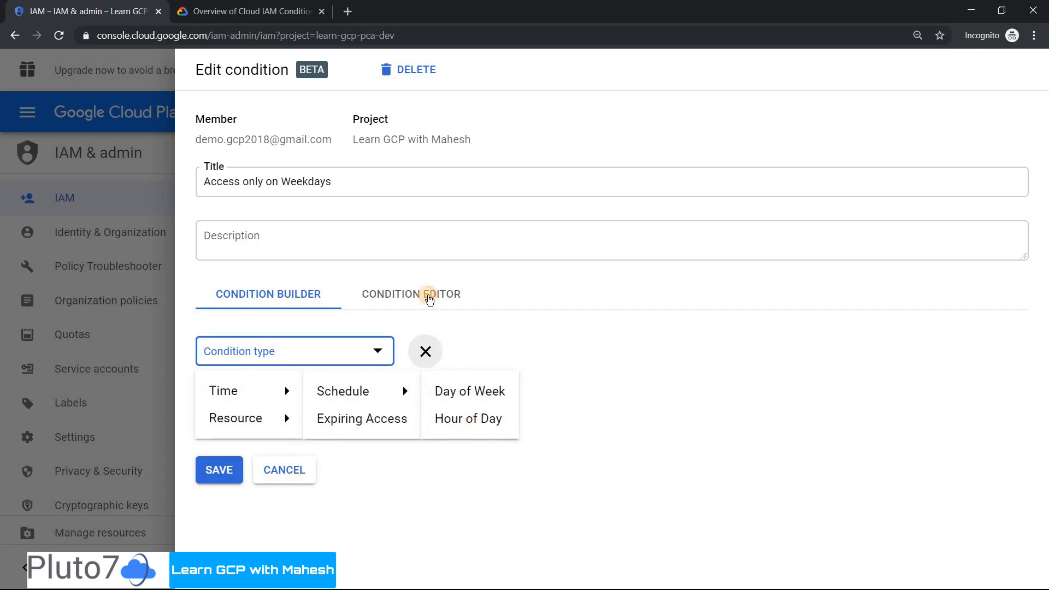
- Enter the CEL expression for hours 11 to 20 and save it on Compute Admin
{"action": "left_click", "coordinate": [412, 294]}
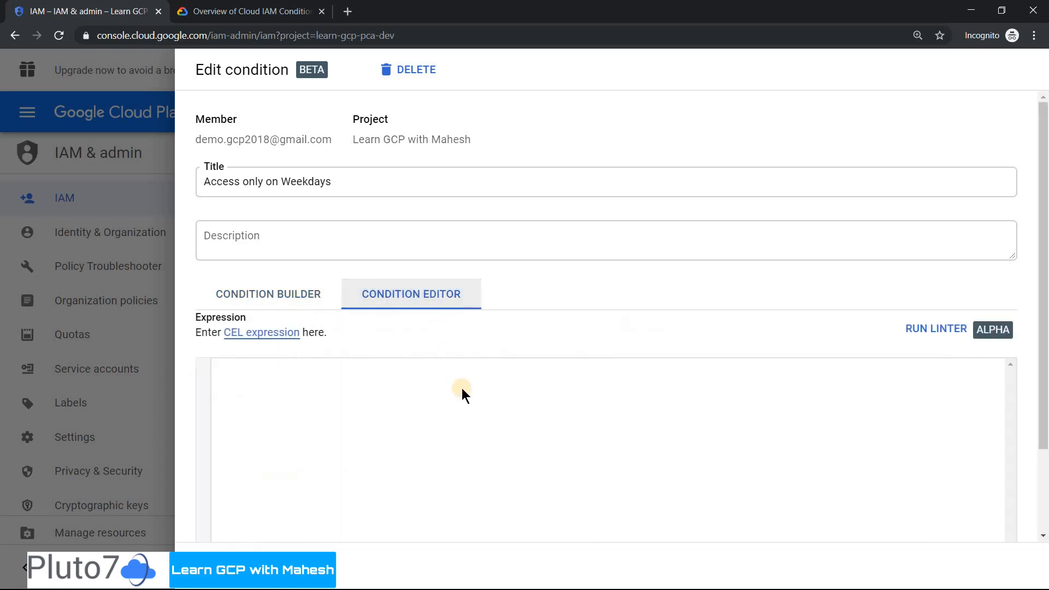
{"action": "mouse_move", "coordinate": [279, 448]}
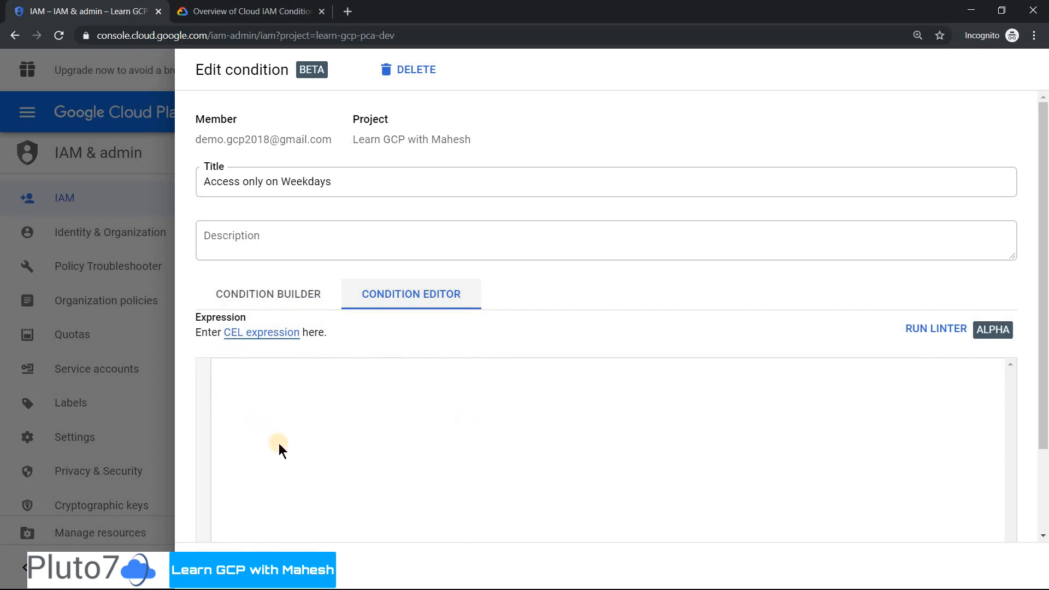
{"action": "mouse_move", "coordinate": [323, 394]}
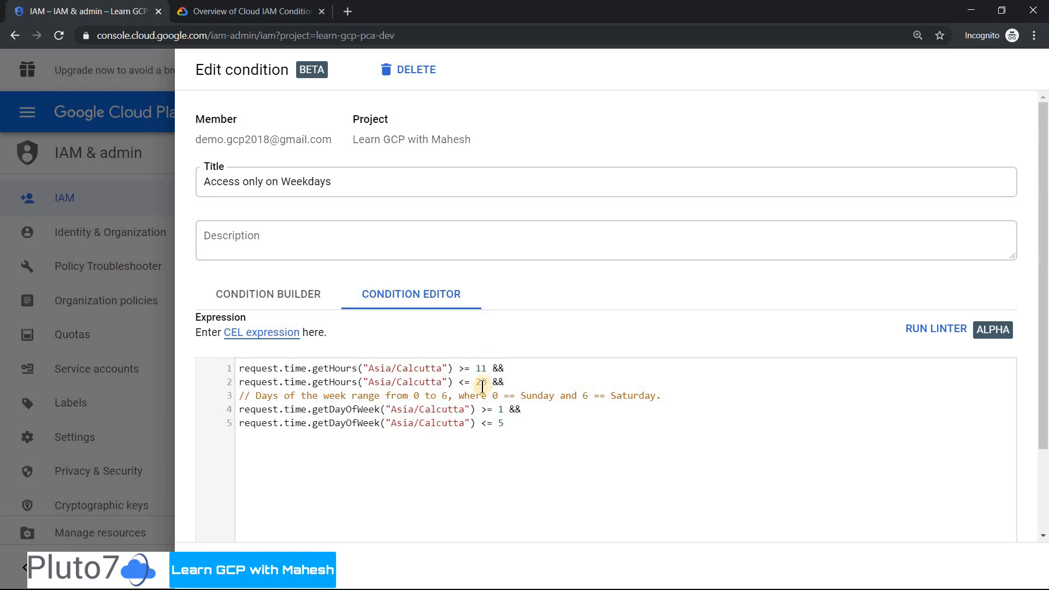
{"action": "type", "text": "0"}
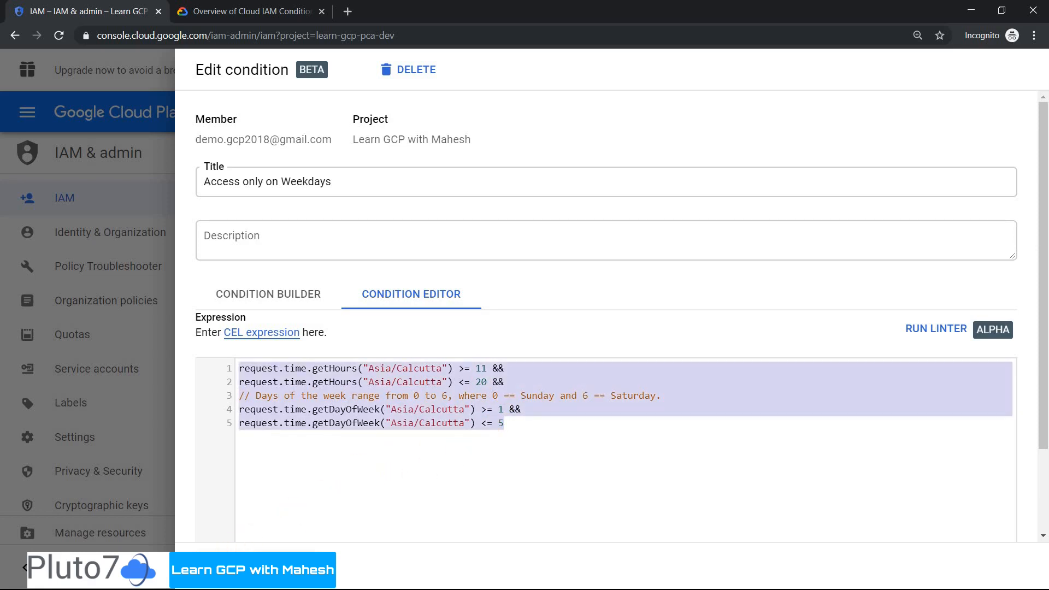
{"action": "left_click", "coordinate": [936, 328]}
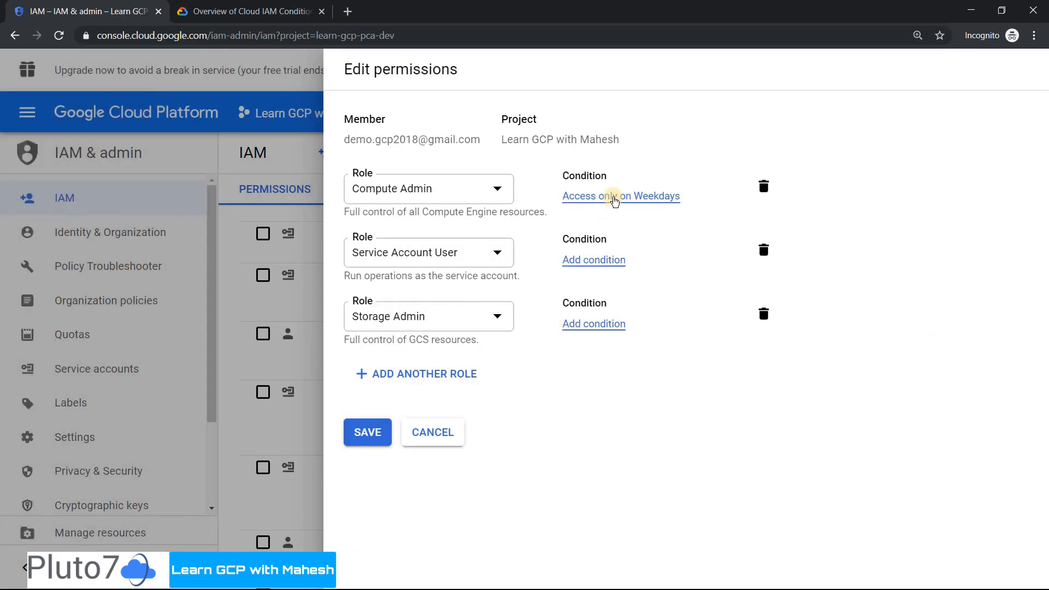
{"action": "mouse_move", "coordinate": [585, 199]}
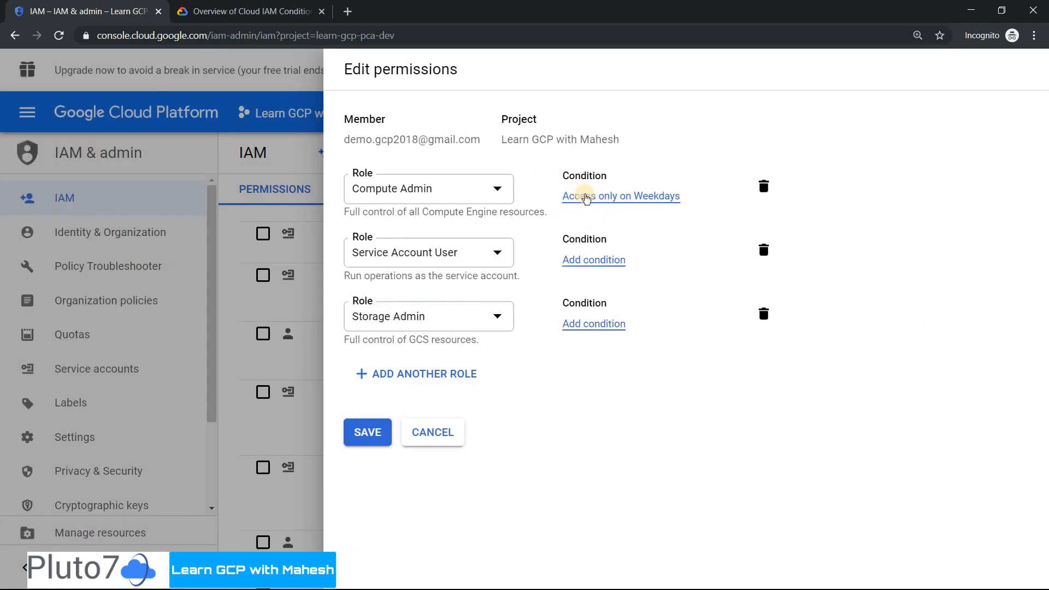
- Review the weekday condition's builder rows and expression, then open a blank condition form
{"action": "left_click", "coordinate": [620, 197]}
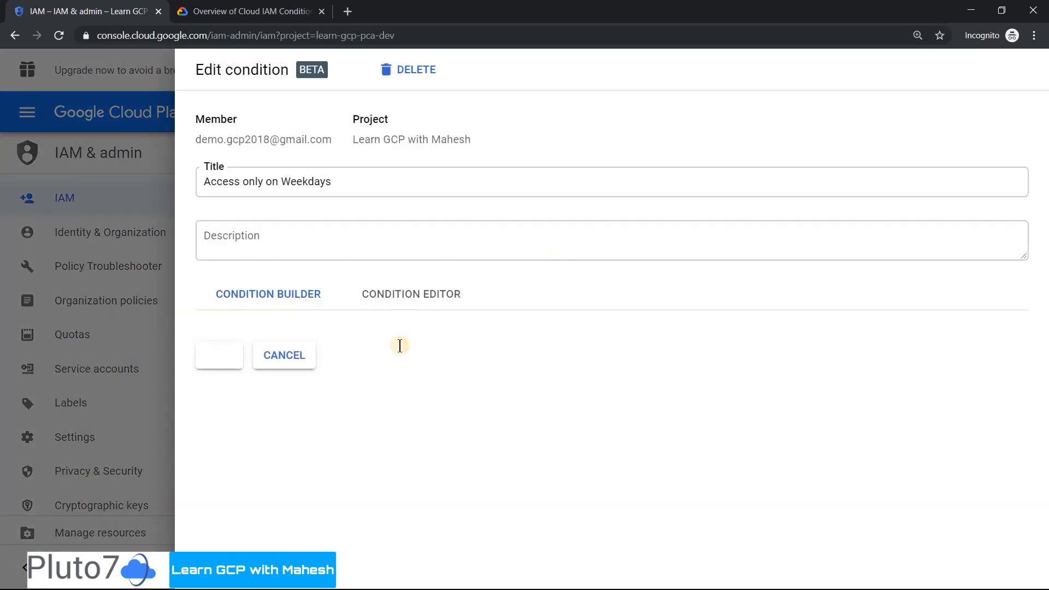
{"action": "left_click", "coordinate": [268, 294]}
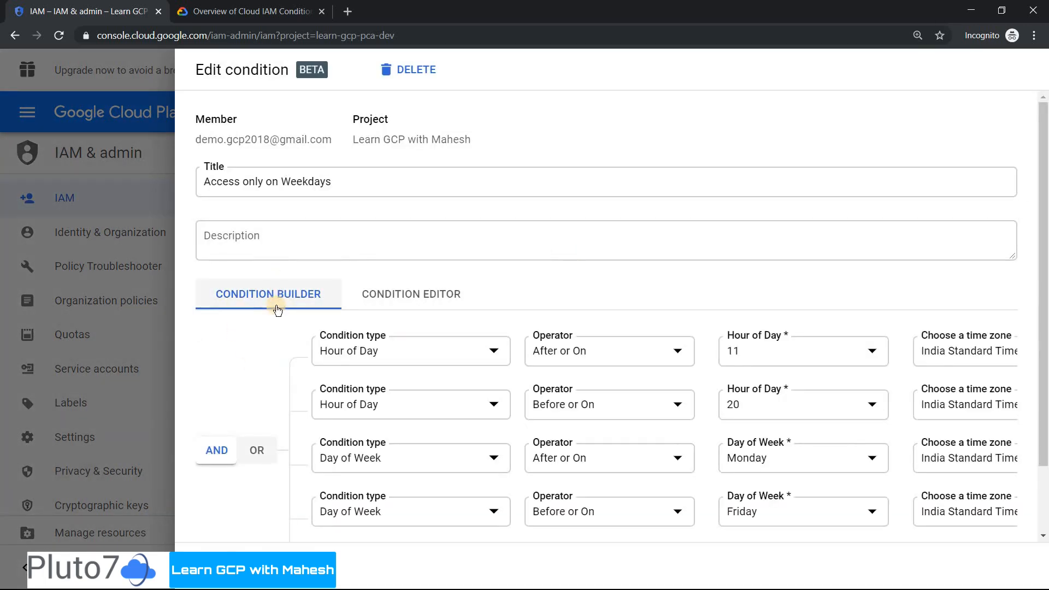
{"action": "mouse_move", "coordinate": [1028, 246]}
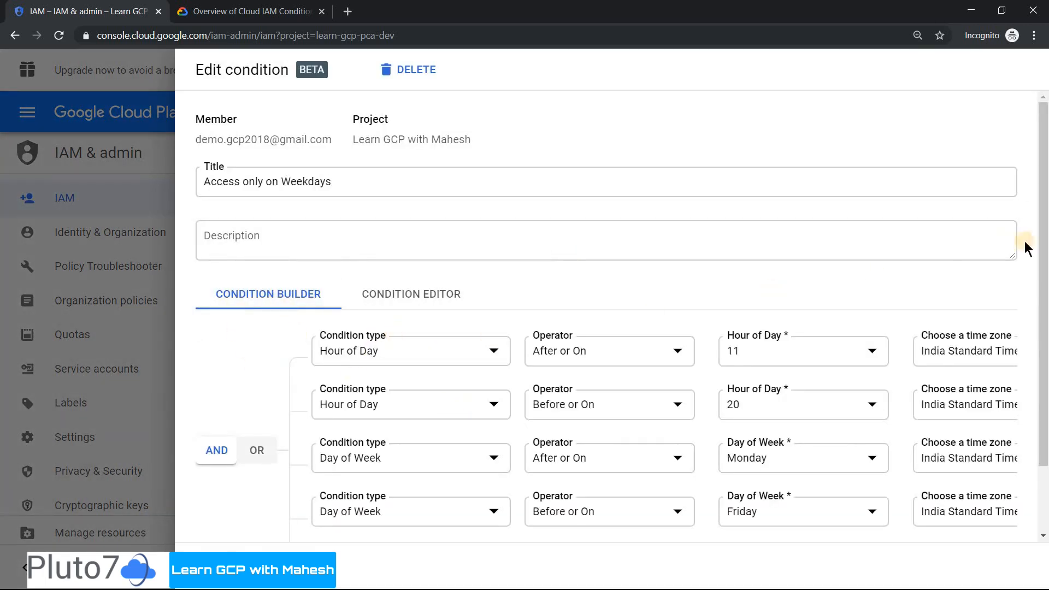
{"action": "scroll", "scroll_direction": "down", "scroll_amount": 3}
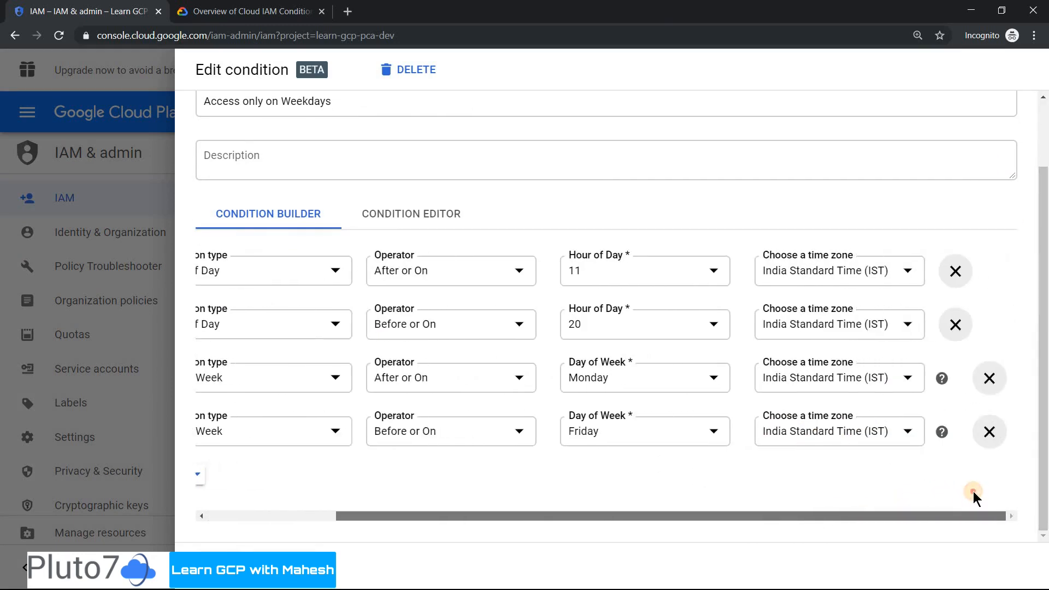
{"action": "mouse_move", "coordinate": [1007, 491]}
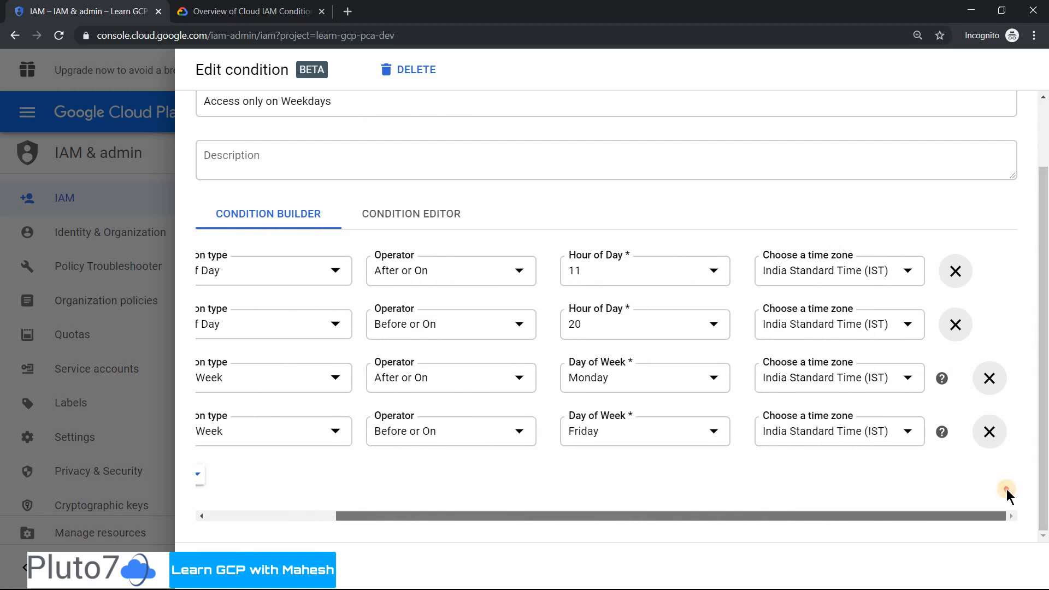
{"action": "scroll", "scroll_direction": "left", "scroll_amount": 3}
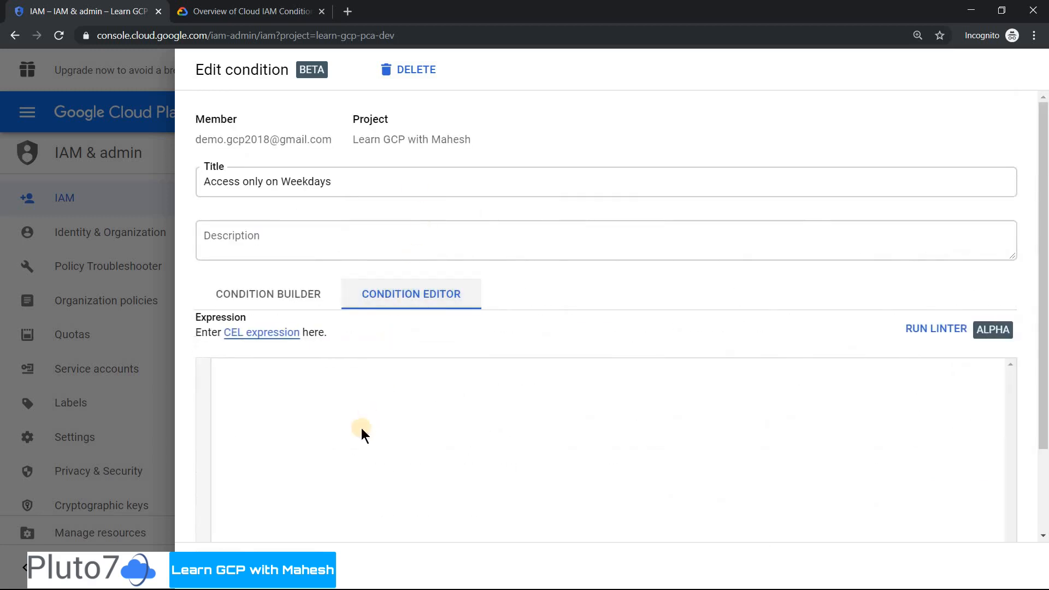
{"action": "mouse_move", "coordinate": [380, 449]}
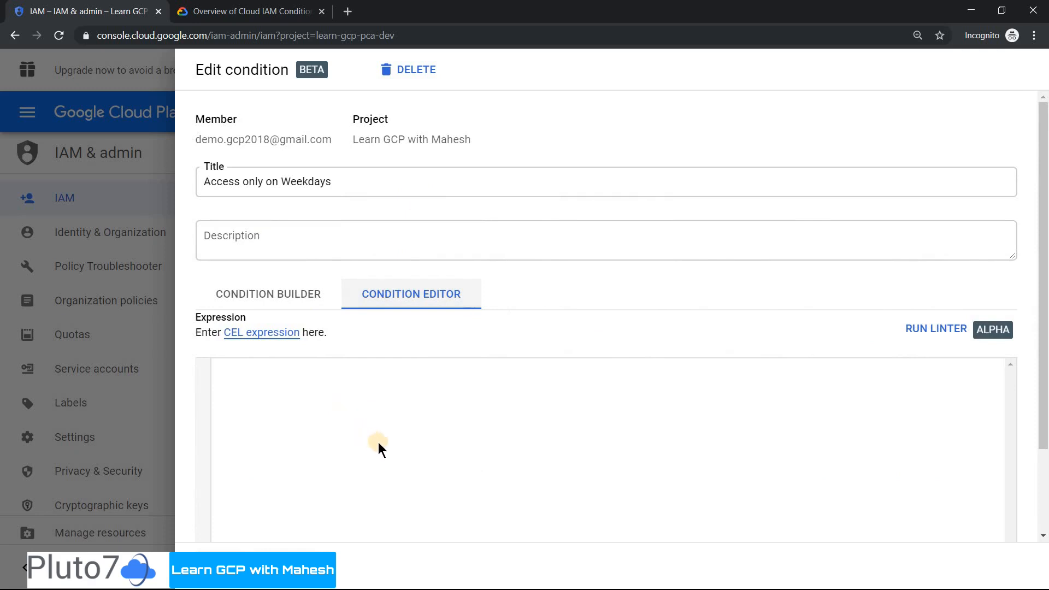
{"action": "mouse_move", "coordinate": [223, 453]}
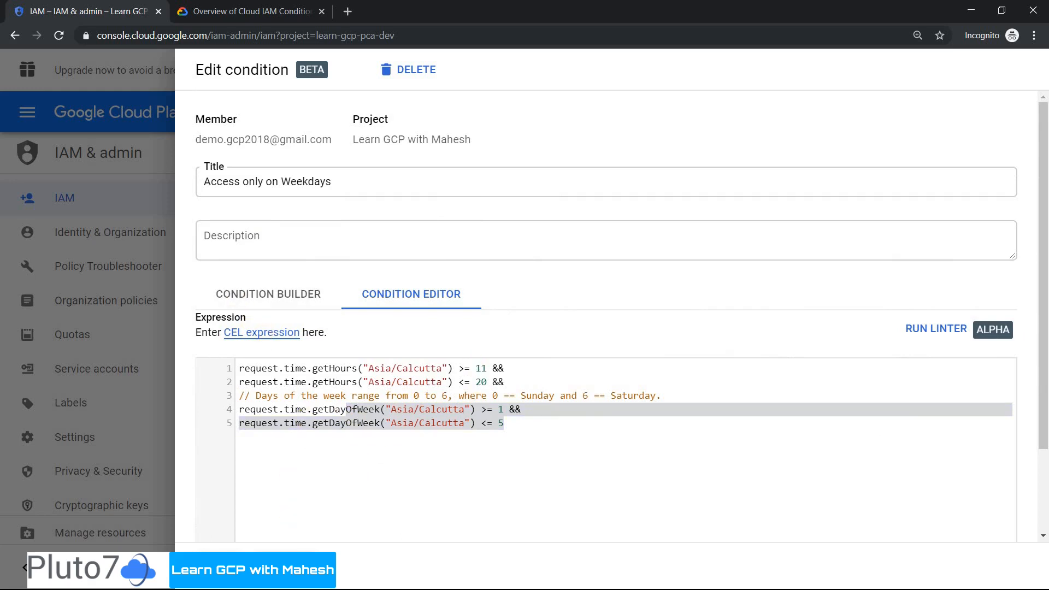
{"action": "left_click", "coordinate": [367, 432]}
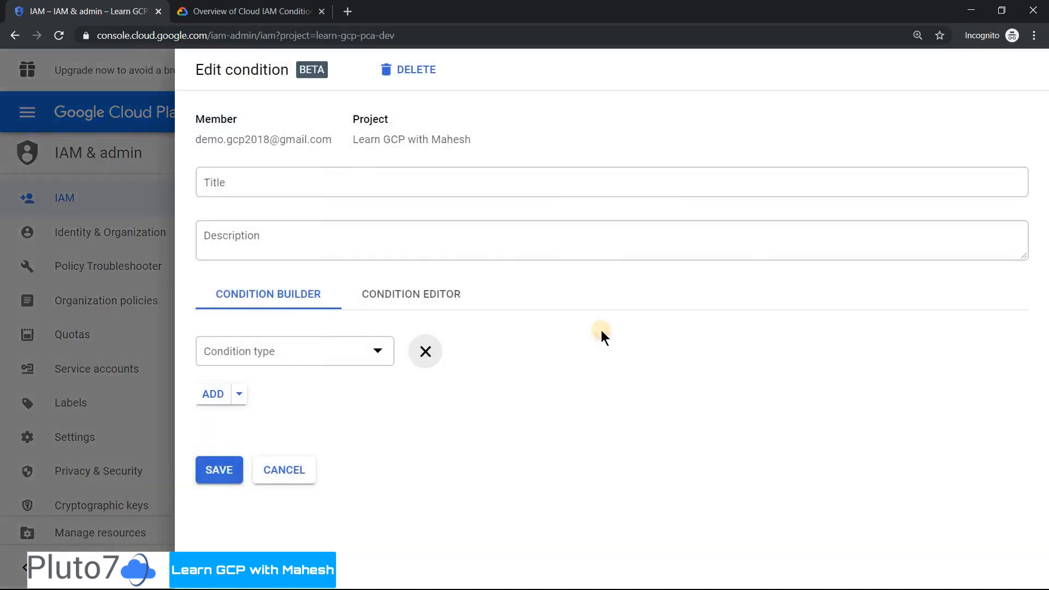
- Attach the 'Access only on Weekdays' expression to Storage Admin and save the member's permissions
{"action": "left_click", "coordinate": [411, 294]}
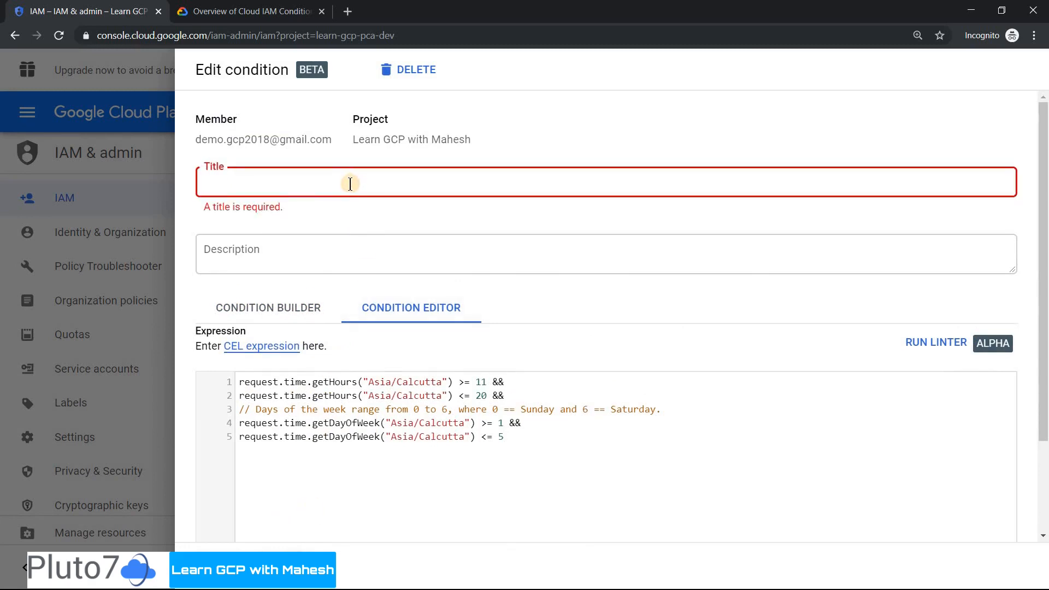
{"action": "type", "text": "Access only on Weekdays"}
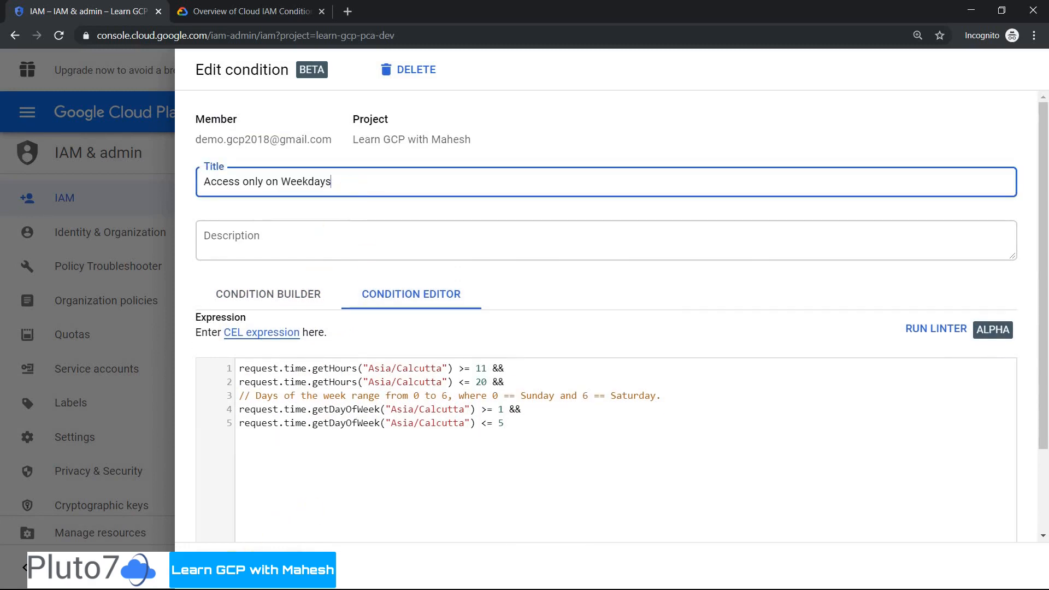
{"action": "left_click", "coordinate": [936, 328]}
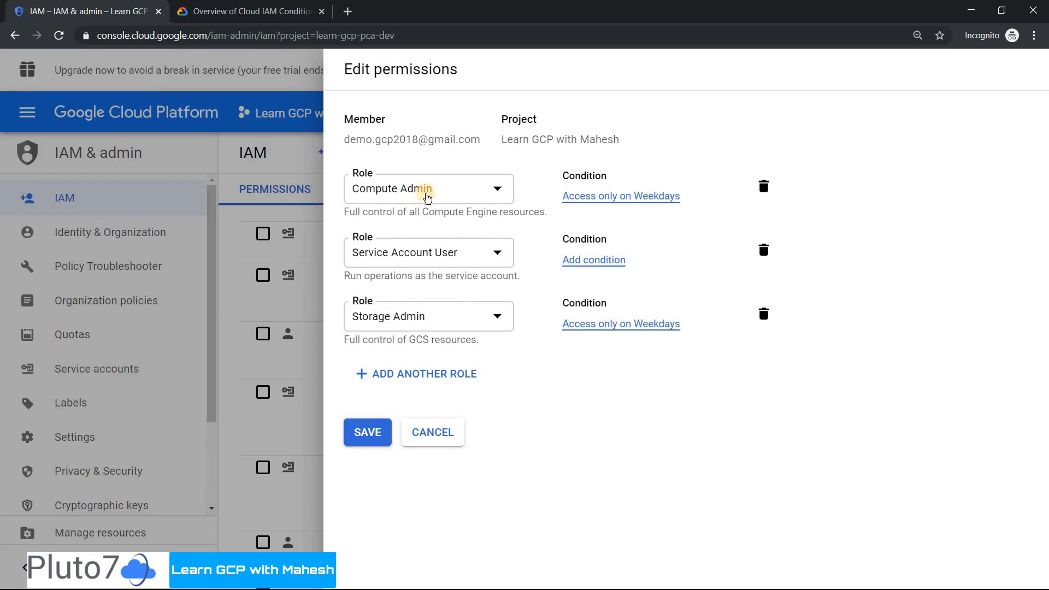
{"action": "mouse_move", "coordinate": [367, 432]}
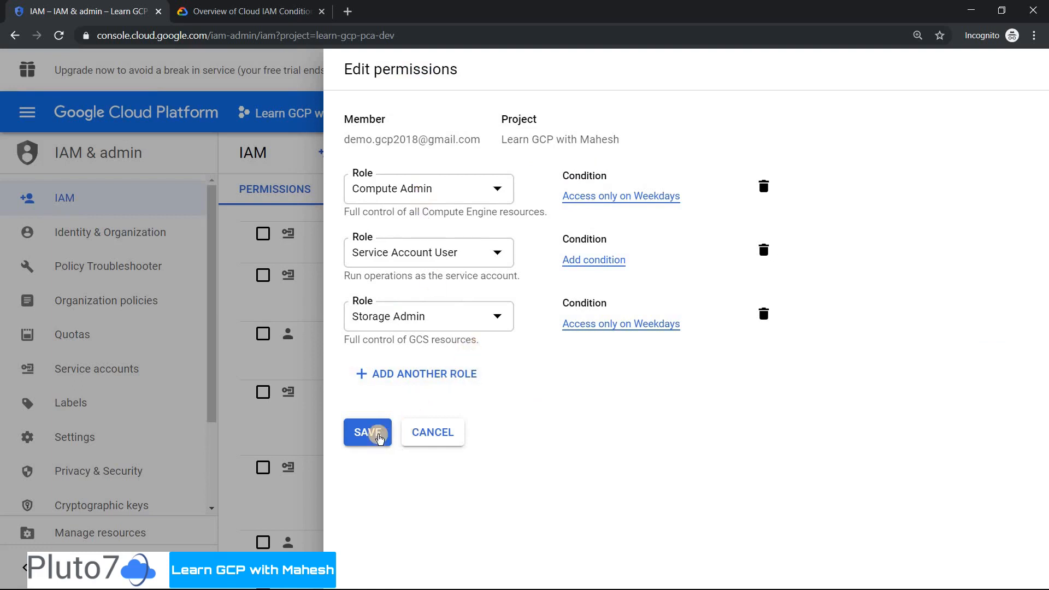
{"action": "left_click", "coordinate": [367, 432]}
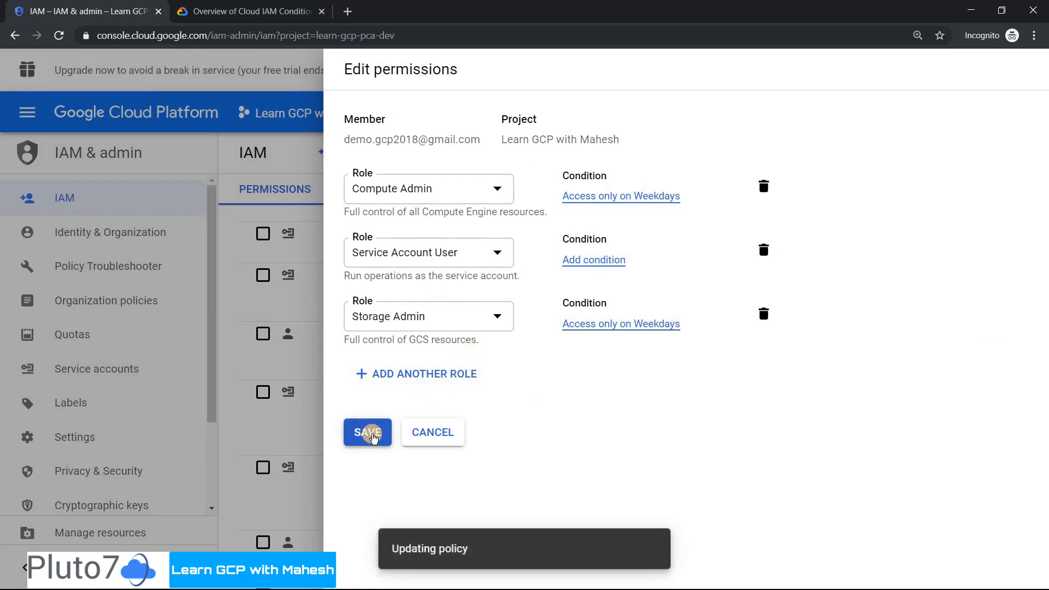
{"action": "left_click", "coordinate": [366, 433]}
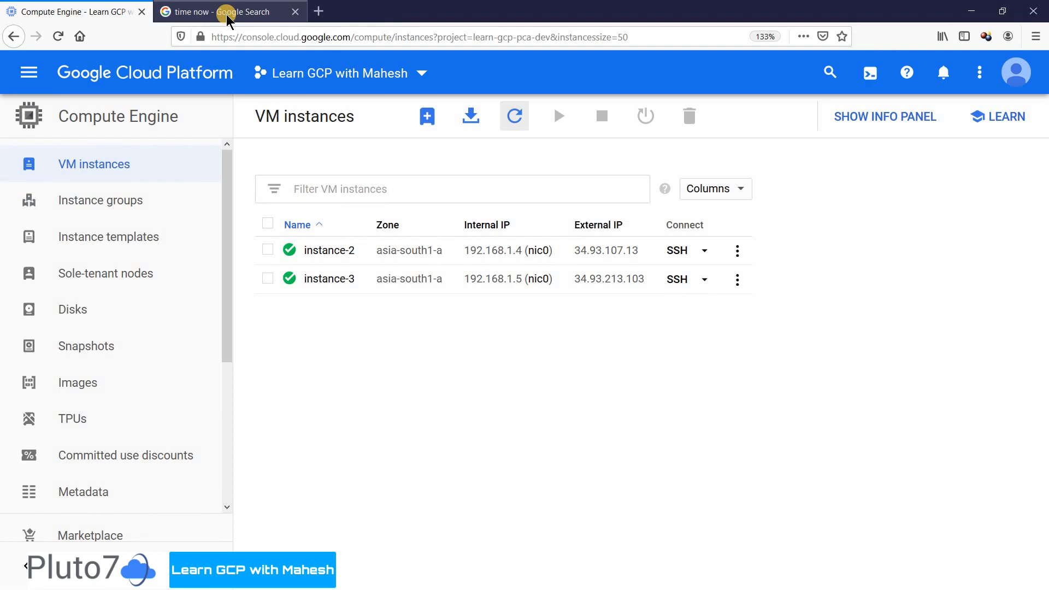
- Check the time (7:15 pm Saturday IST) and refresh VM instances to retest access
{"action": "left_click", "coordinate": [228, 11]}
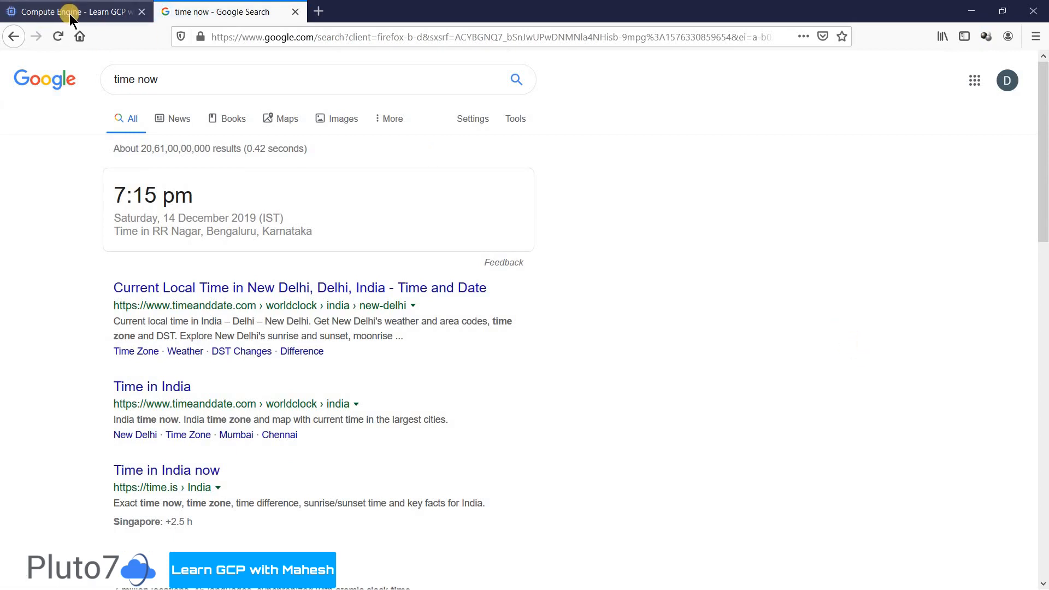
{"action": "left_click", "coordinate": [66, 11]}
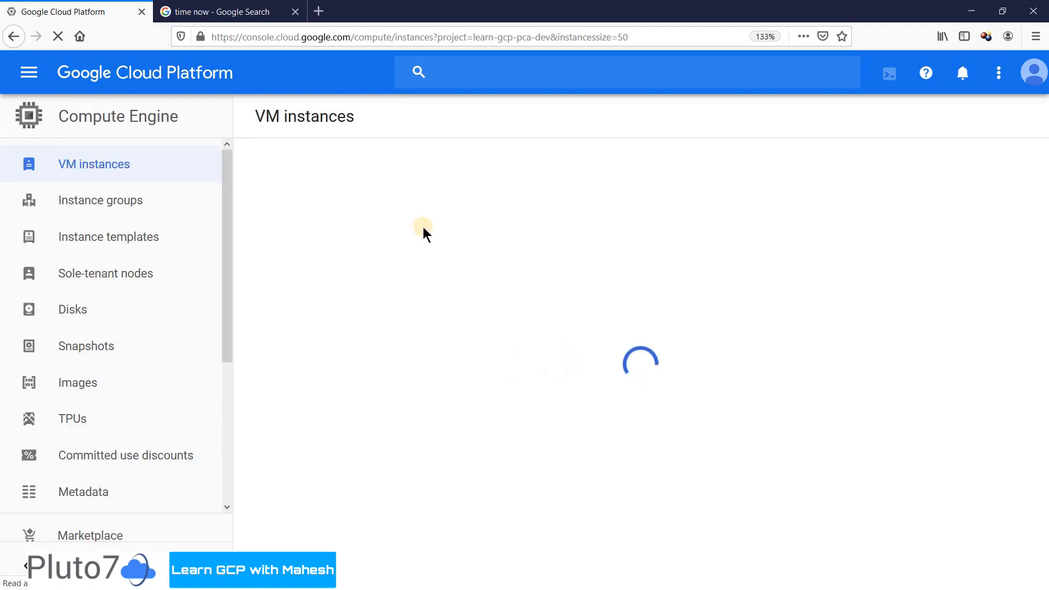
{"action": "mouse_move", "coordinate": [439, 224]}
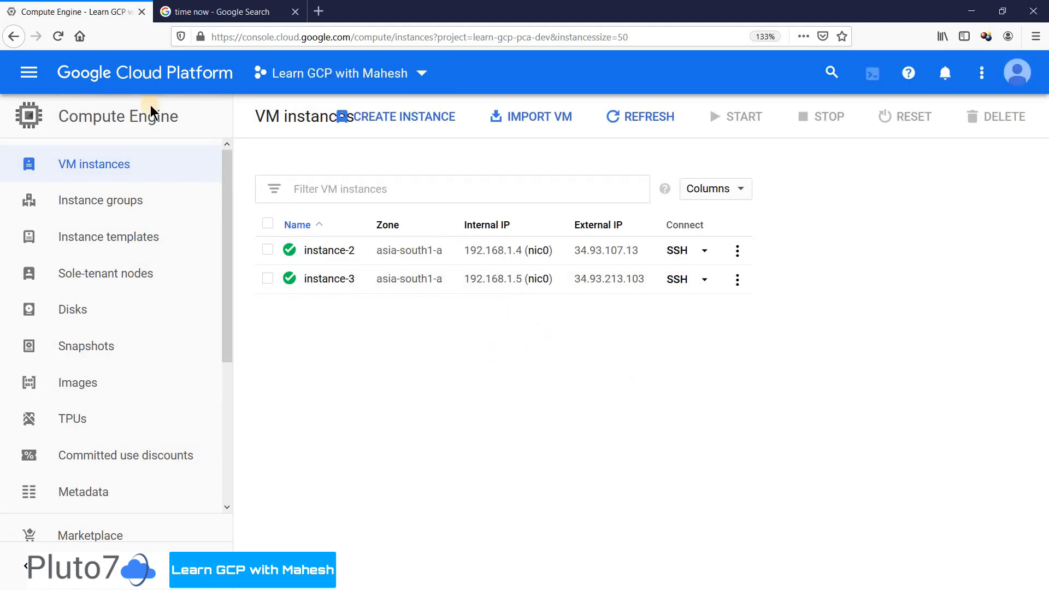
{"action": "left_click", "coordinate": [58, 37]}
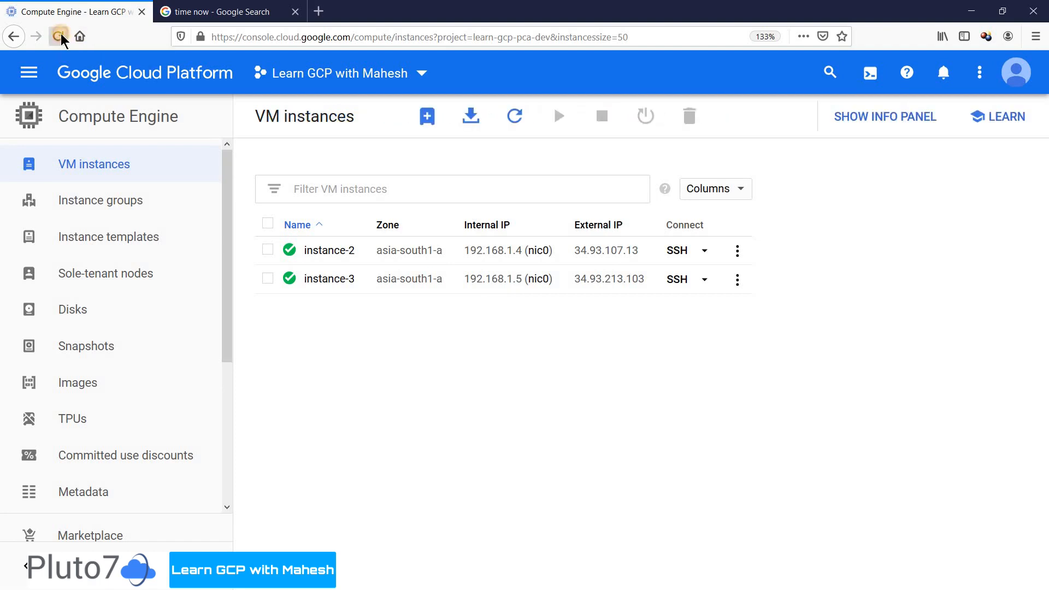
{"action": "left_click", "coordinate": [60, 37]}
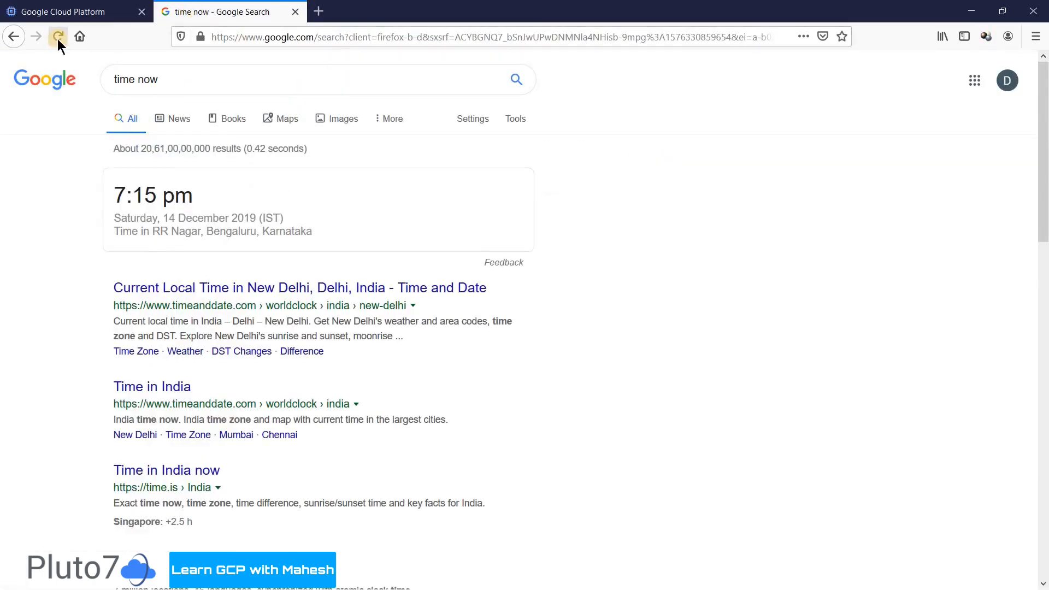
{"action": "left_click", "coordinate": [58, 36]}
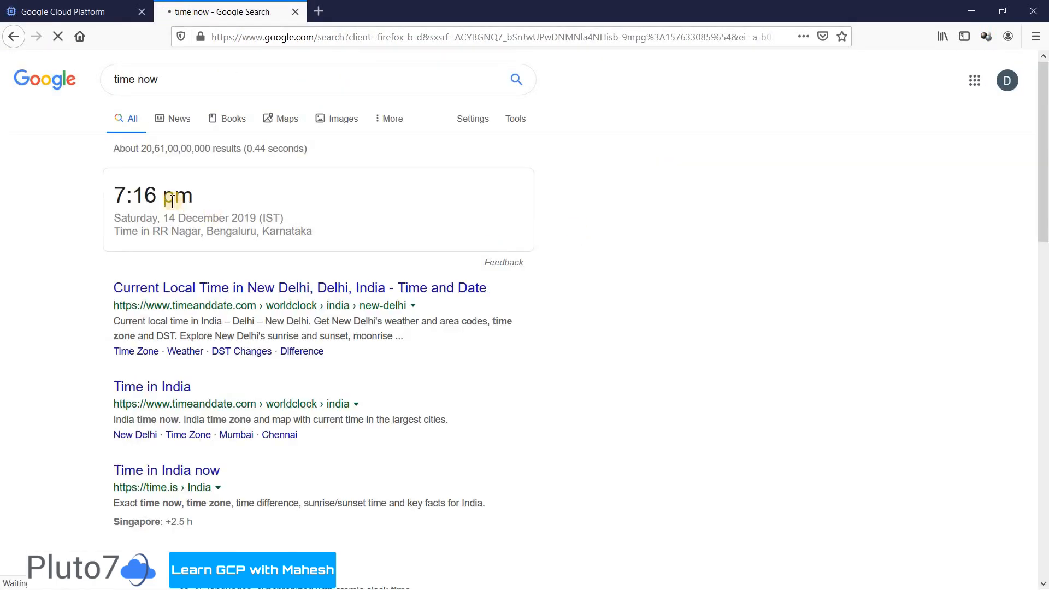
{"action": "left_click", "coordinate": [66, 12]}
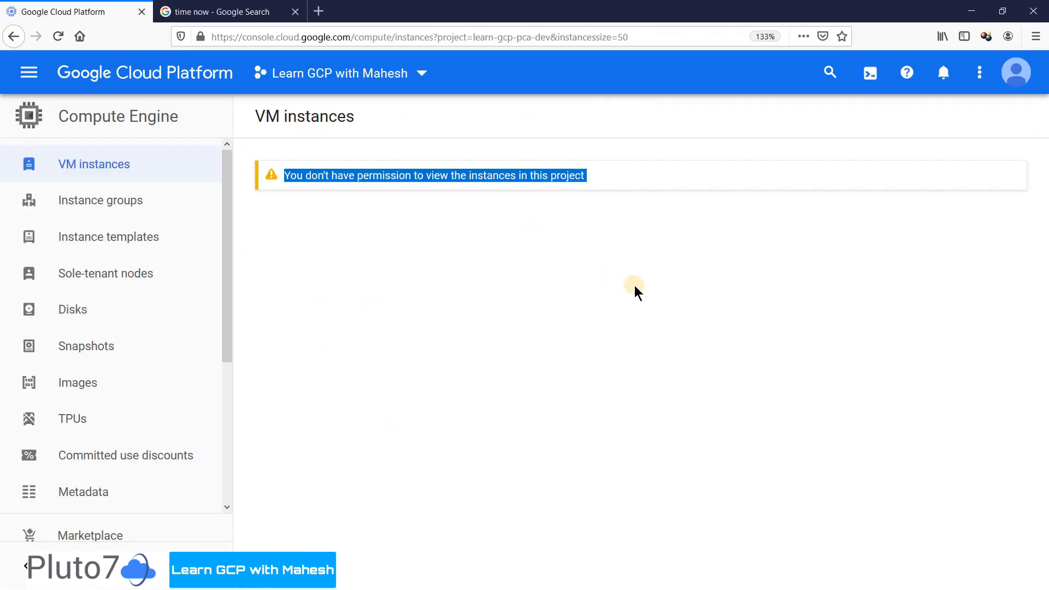
{"action": "left_click", "coordinate": [635, 289]}
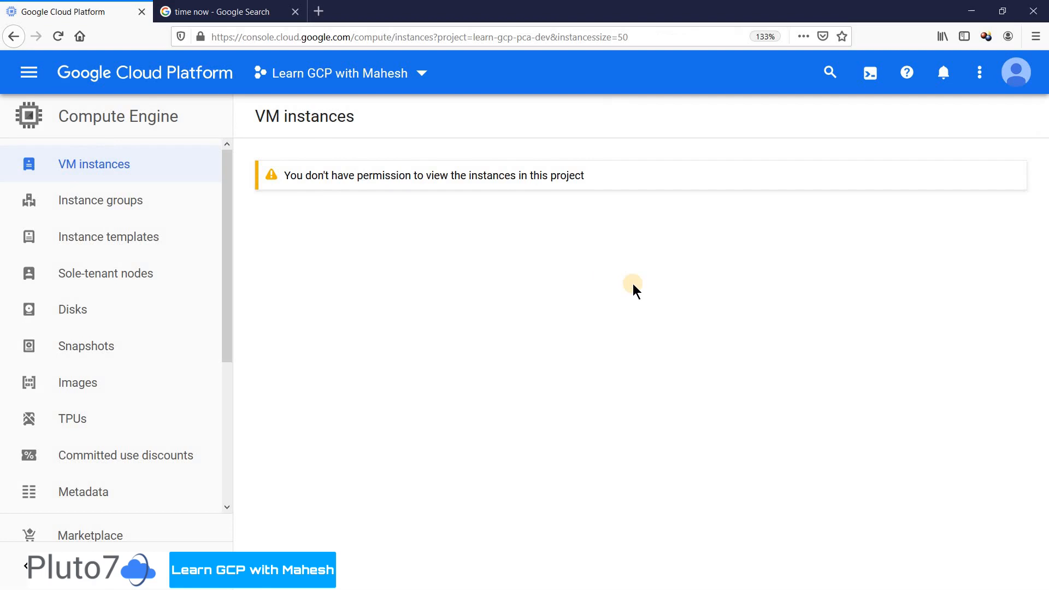
{"action": "mouse_move", "coordinate": [603, 280]}
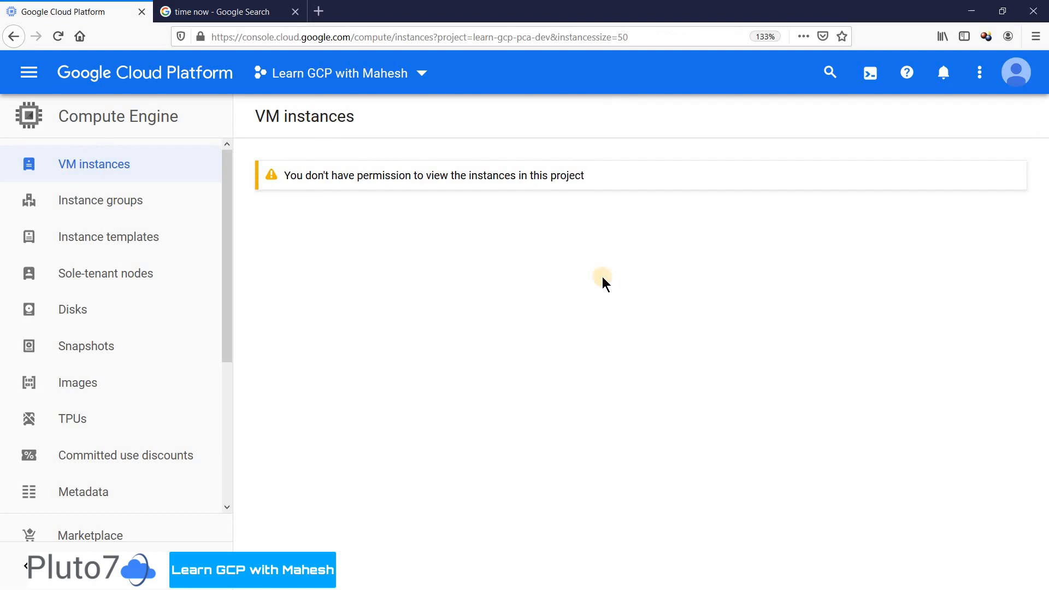
{"action": "mouse_move", "coordinate": [29, 72]}
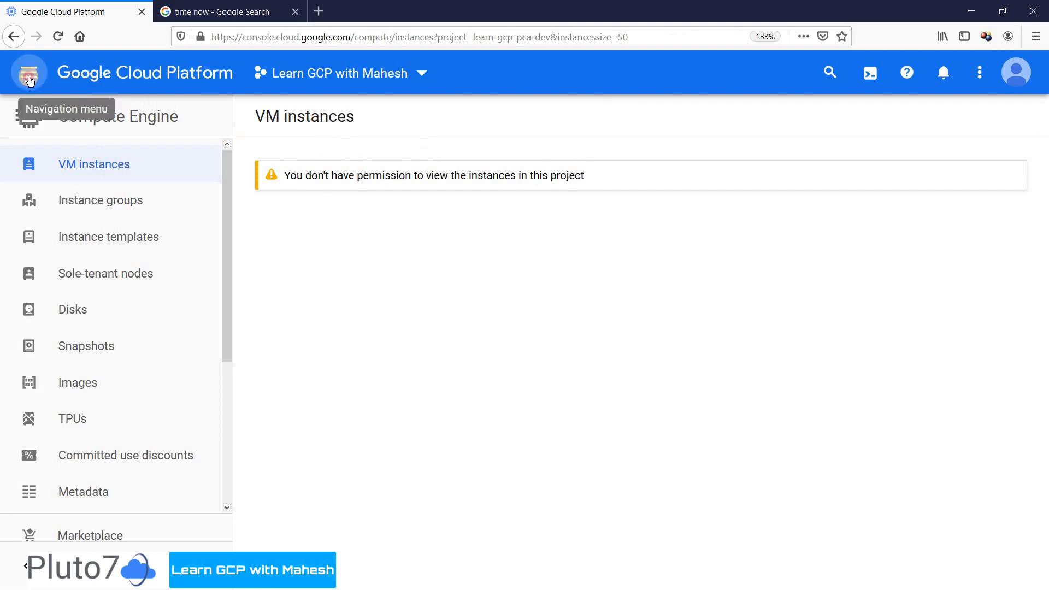
{"action": "left_click", "coordinate": [28, 73]}
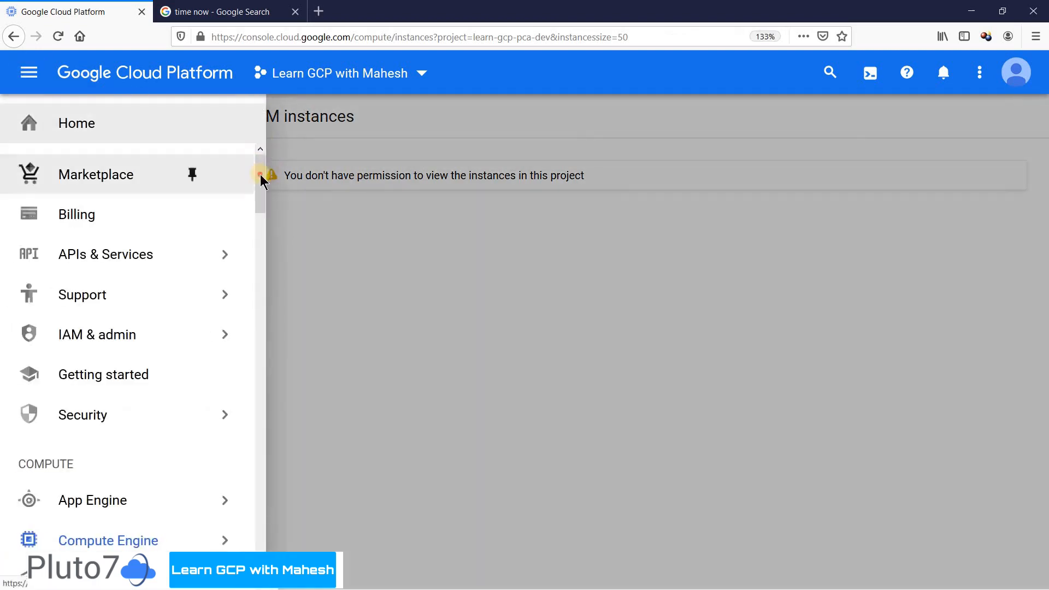
{"action": "scroll", "scroll_direction": "down", "scroll_amount": 3}
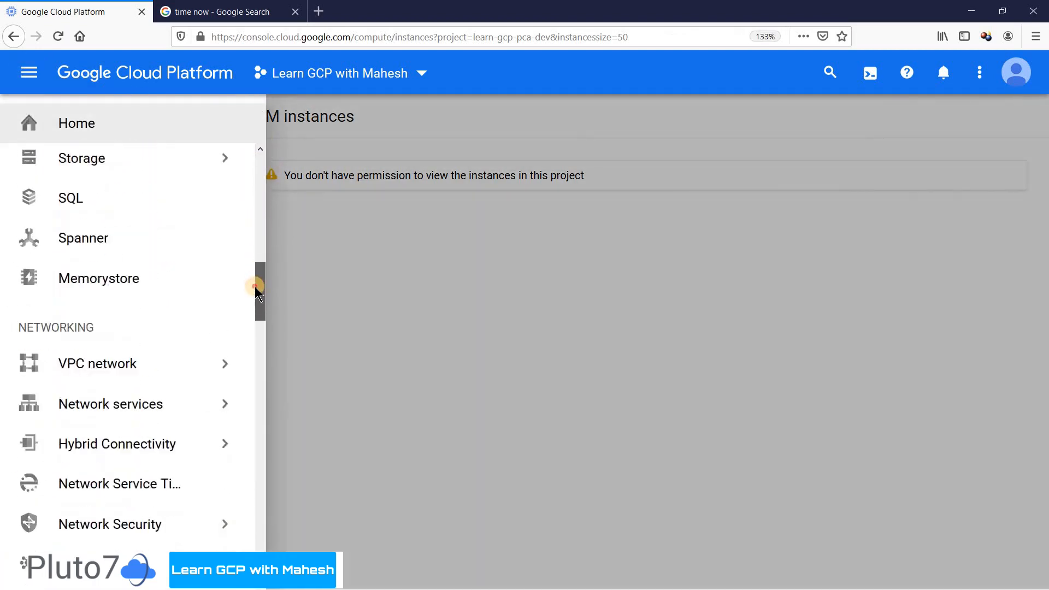
{"action": "scroll", "scroll_direction": "up", "scroll_amount": 3}
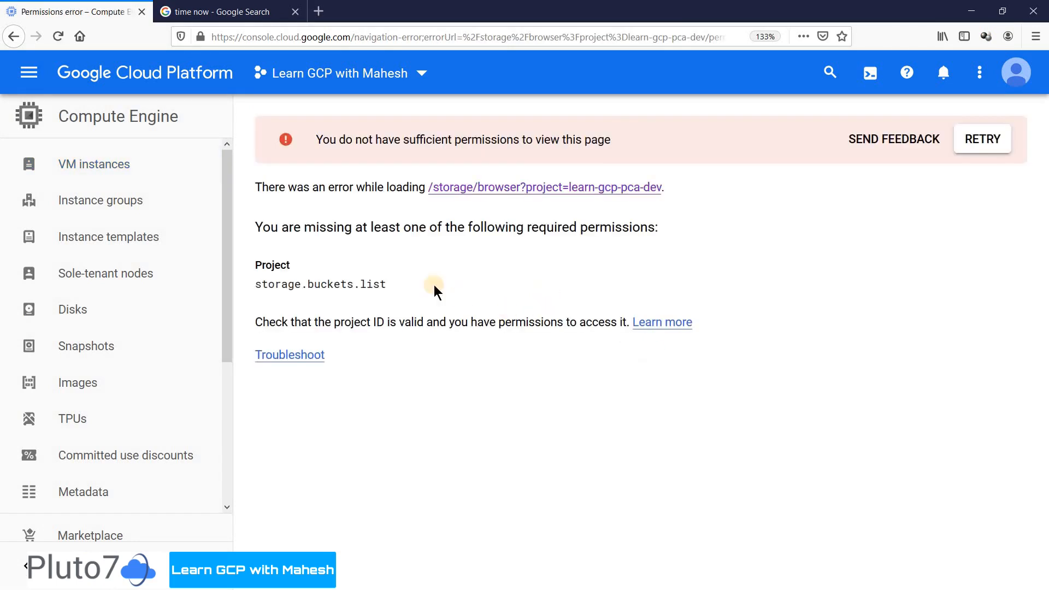
{"action": "mouse_move", "coordinate": [239, 274]}
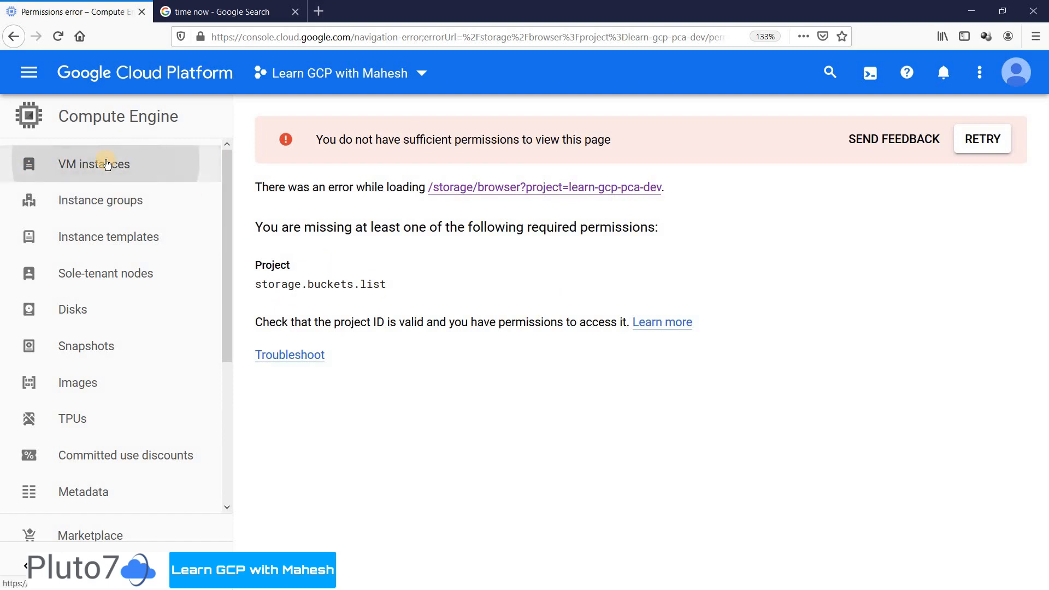
{"action": "left_click", "coordinate": [93, 164]}
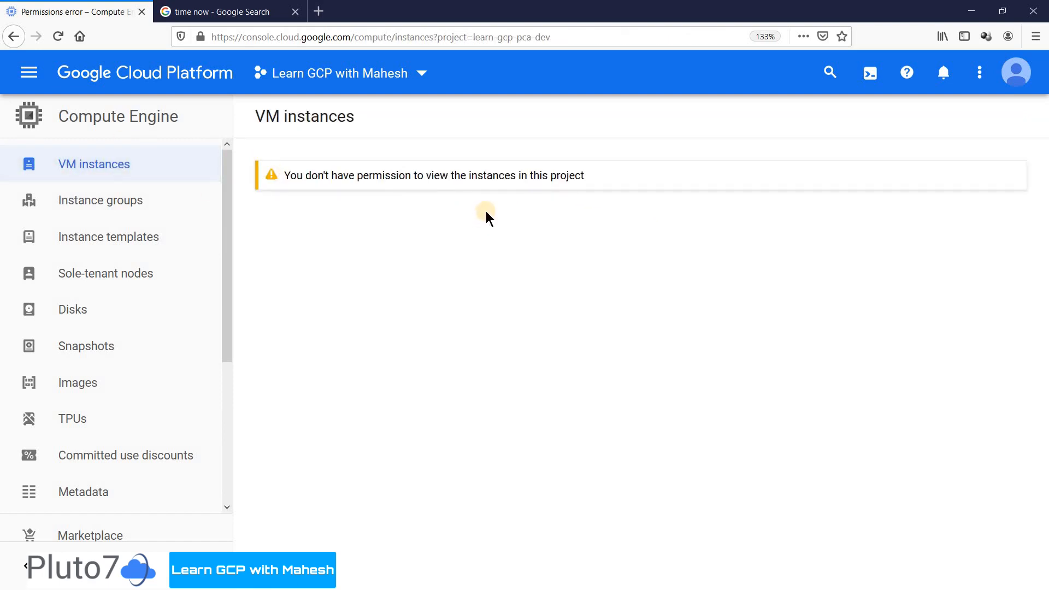
{"action": "mouse_move", "coordinate": [494, 215]}
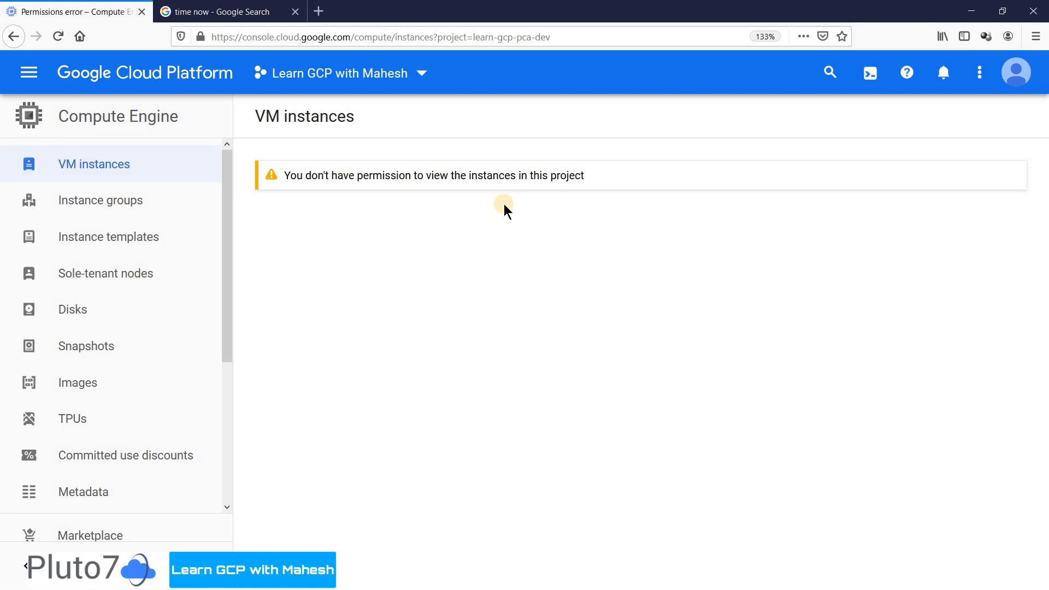
{"action": "mouse_move", "coordinate": [509, 213]}
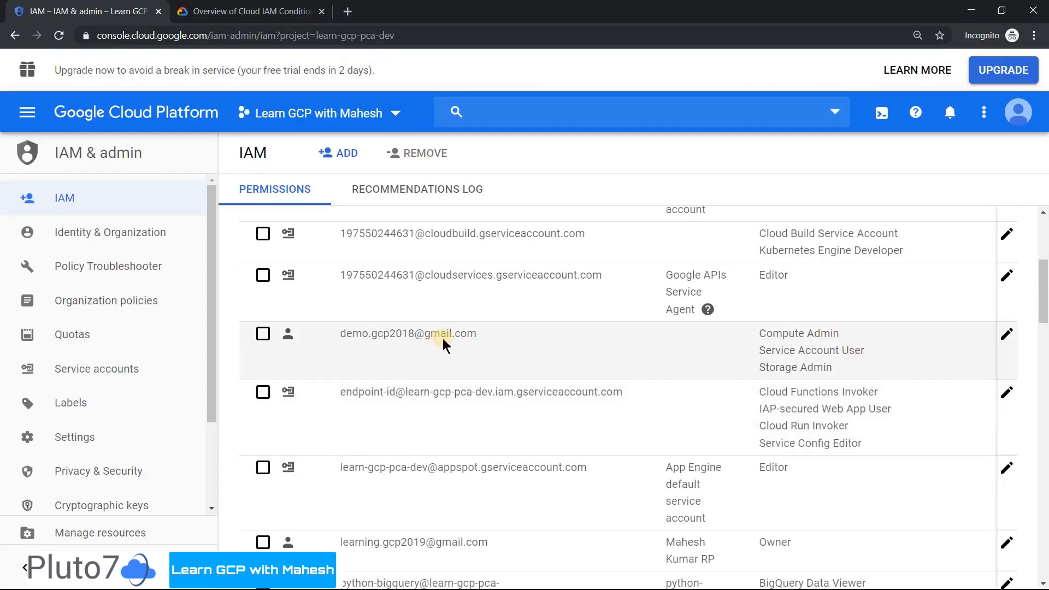
{"action": "mouse_move", "coordinate": [1000, 189]}
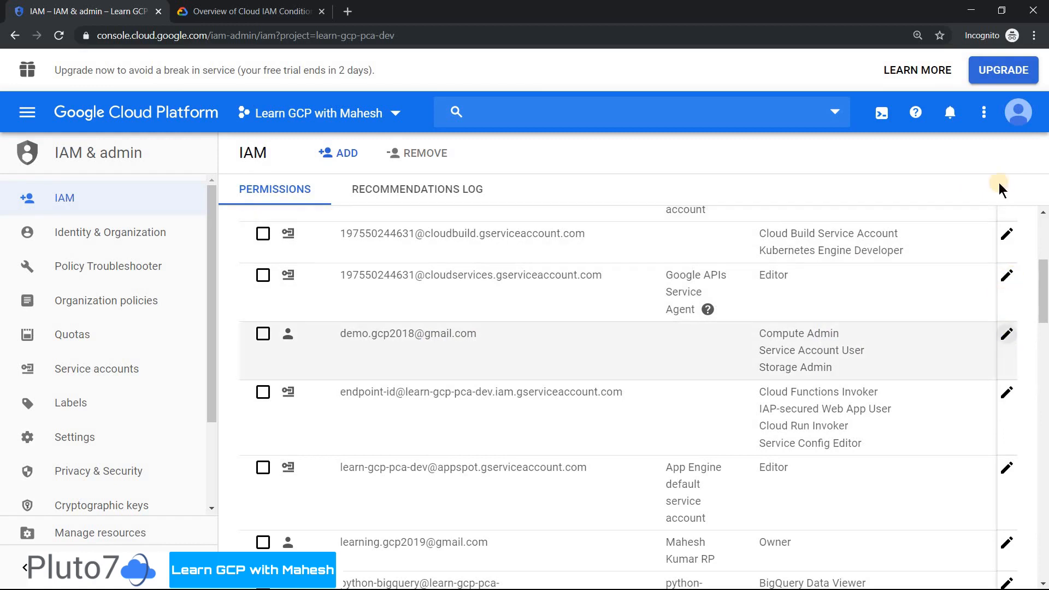
{"action": "mouse_move", "coordinate": [1018, 112]}
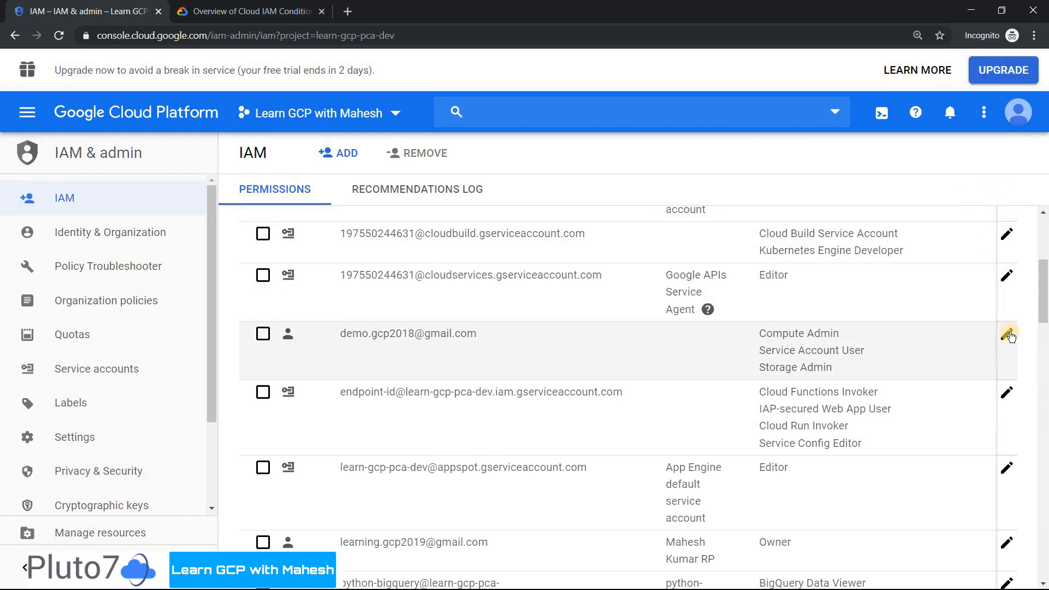
{"action": "mouse_move", "coordinate": [877, 291]}
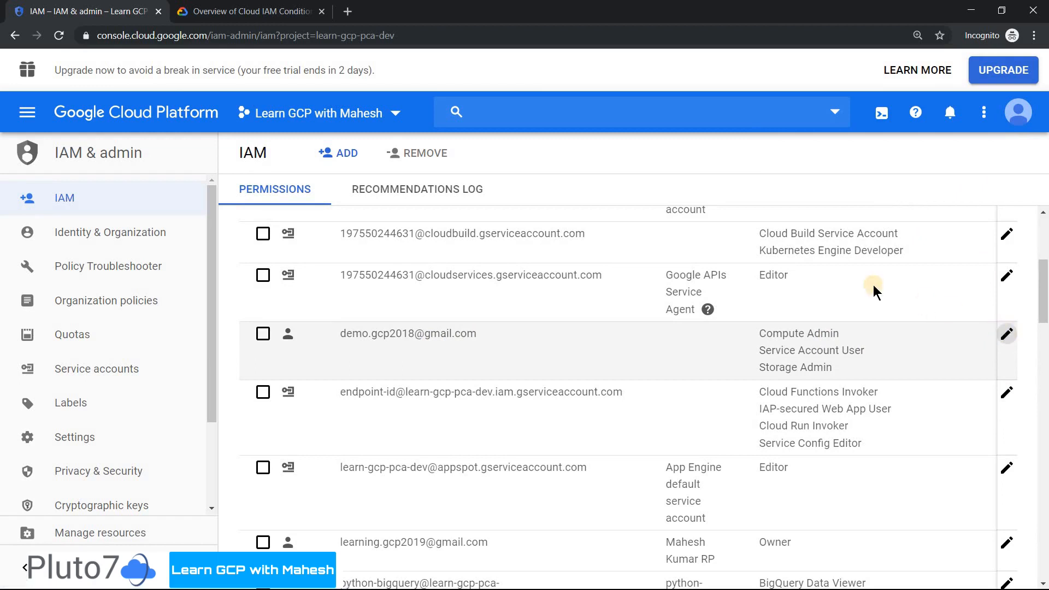
- Retitle the Compute Admin condition 'Access only on Weekdays+Saturday', end day Saturday, and save
{"action": "left_click", "coordinate": [1007, 333]}
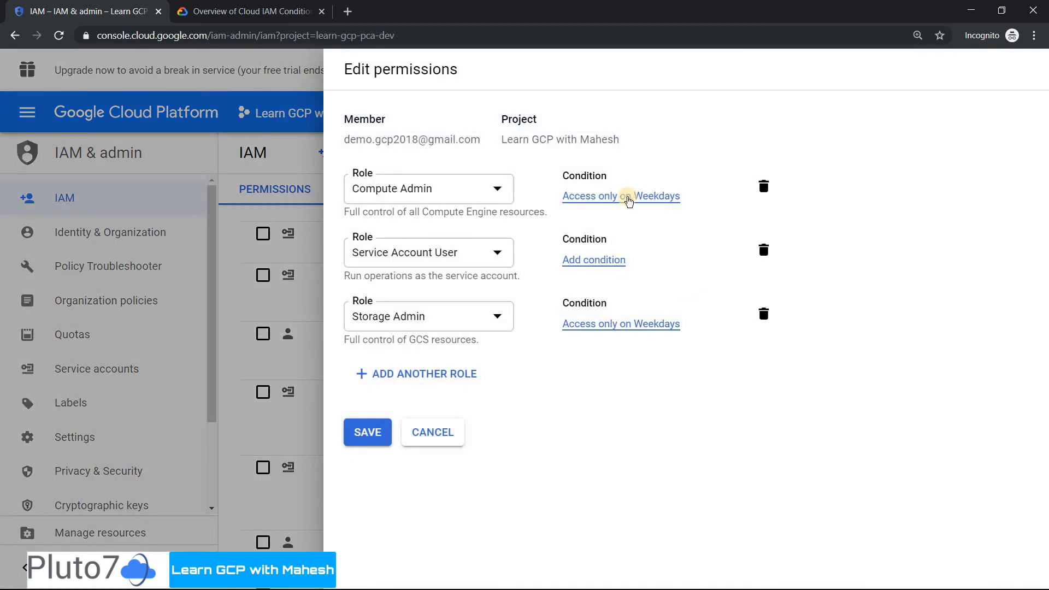
{"action": "mouse_move", "coordinate": [616, 204]}
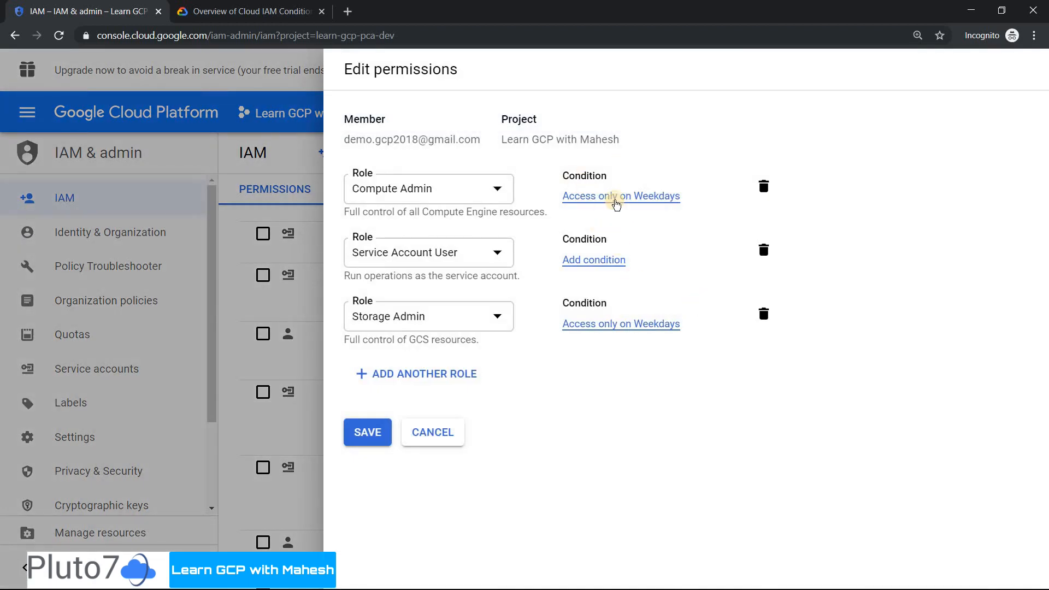
{"action": "left_click", "coordinate": [620, 197]}
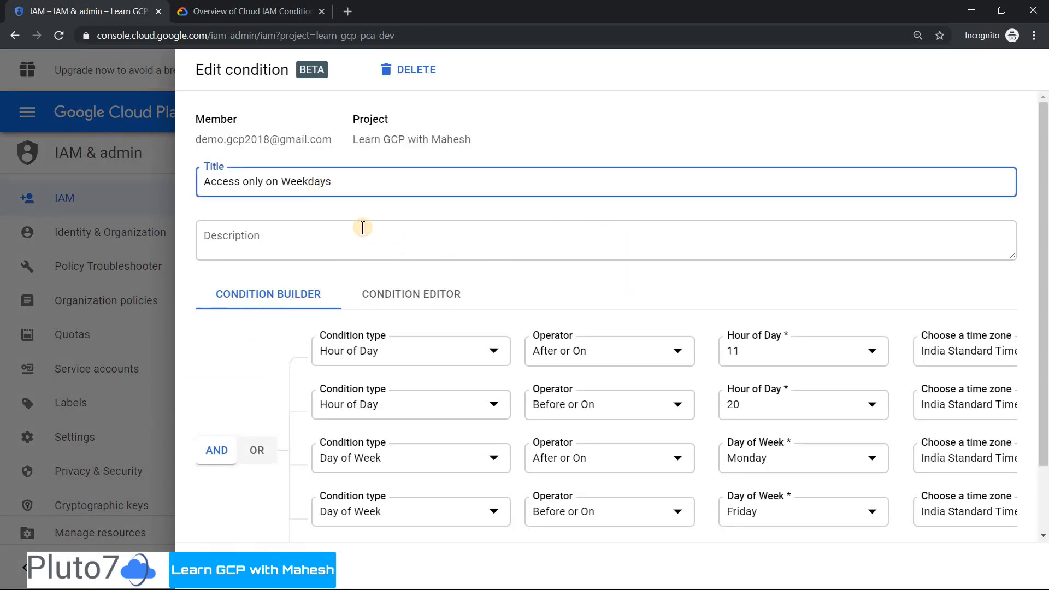
{"action": "type", "text": "+St"}
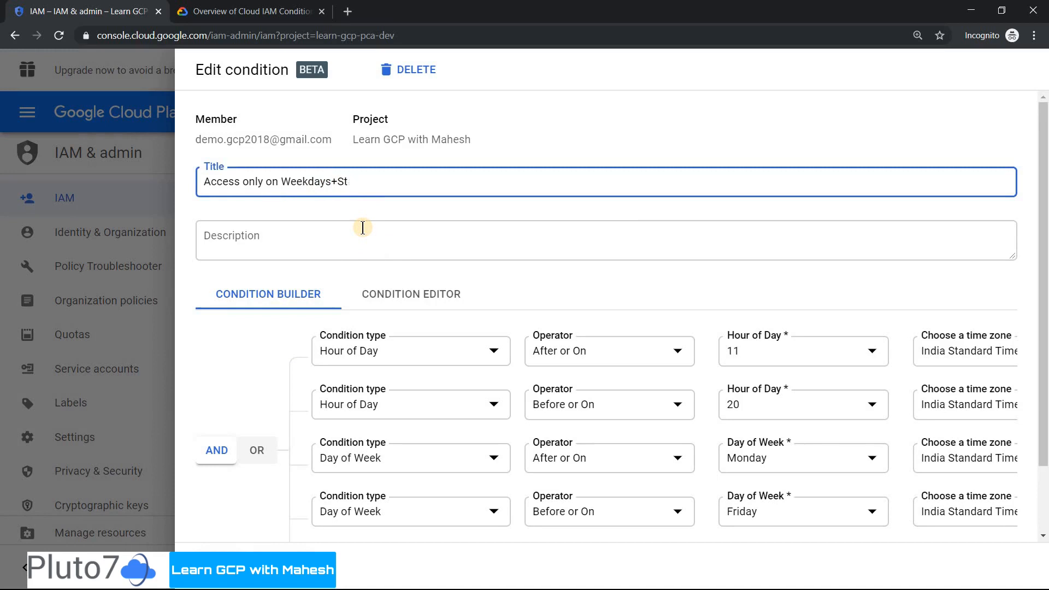
{"action": "type", "text": "atud"}
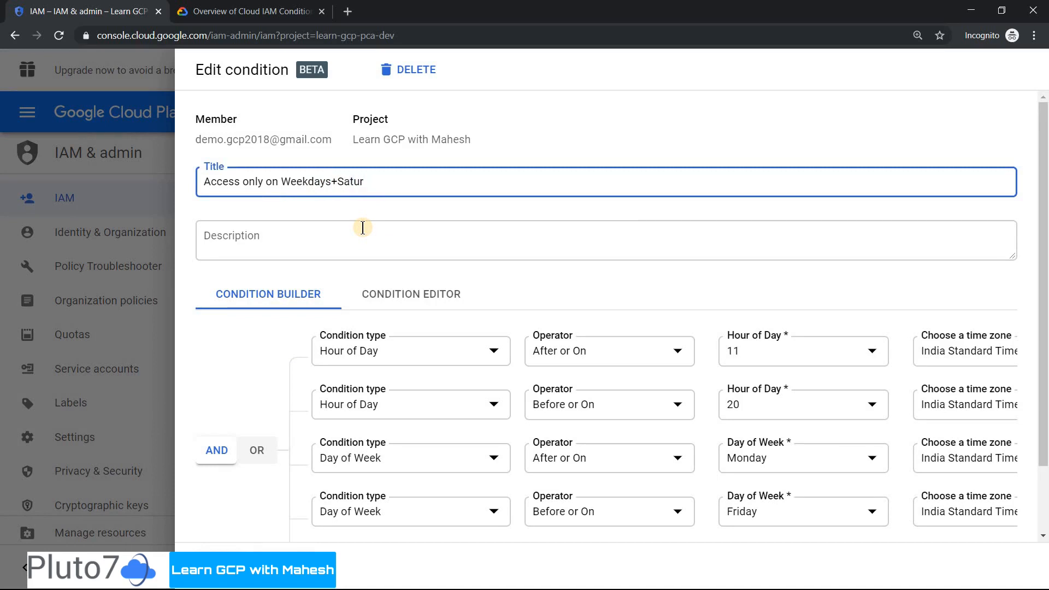
{"action": "type", "text": "day"}
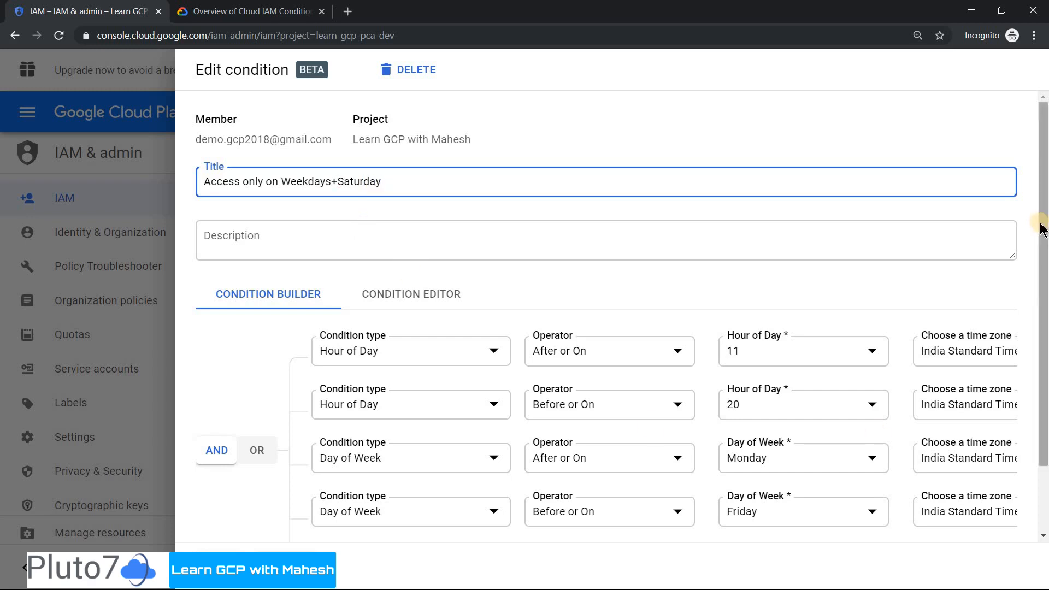
{"action": "scroll", "scroll_direction": "down", "scroll_amount": 3}
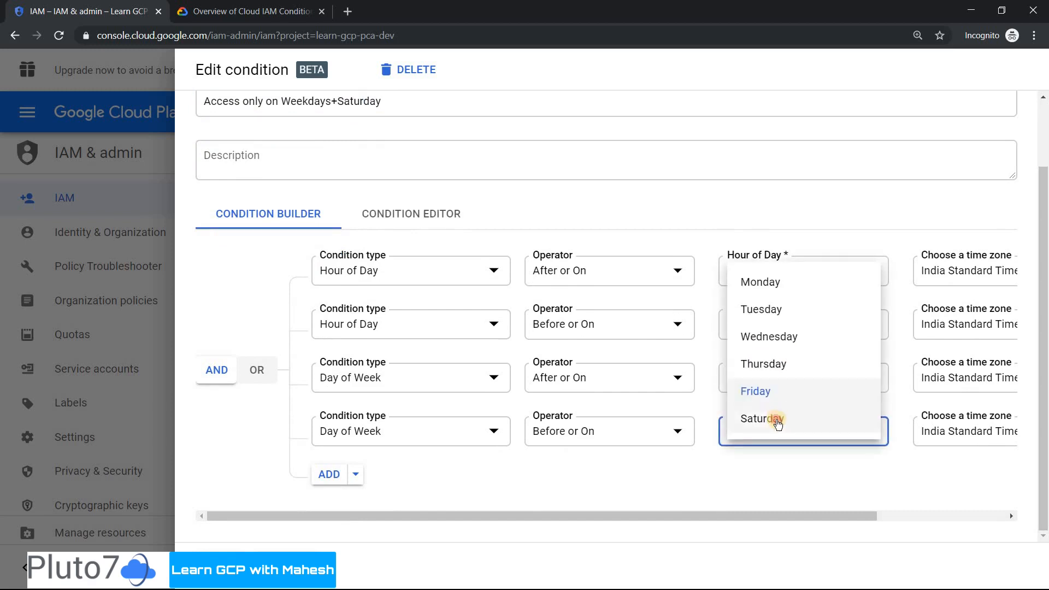
{"action": "left_click", "coordinate": [760, 419]}
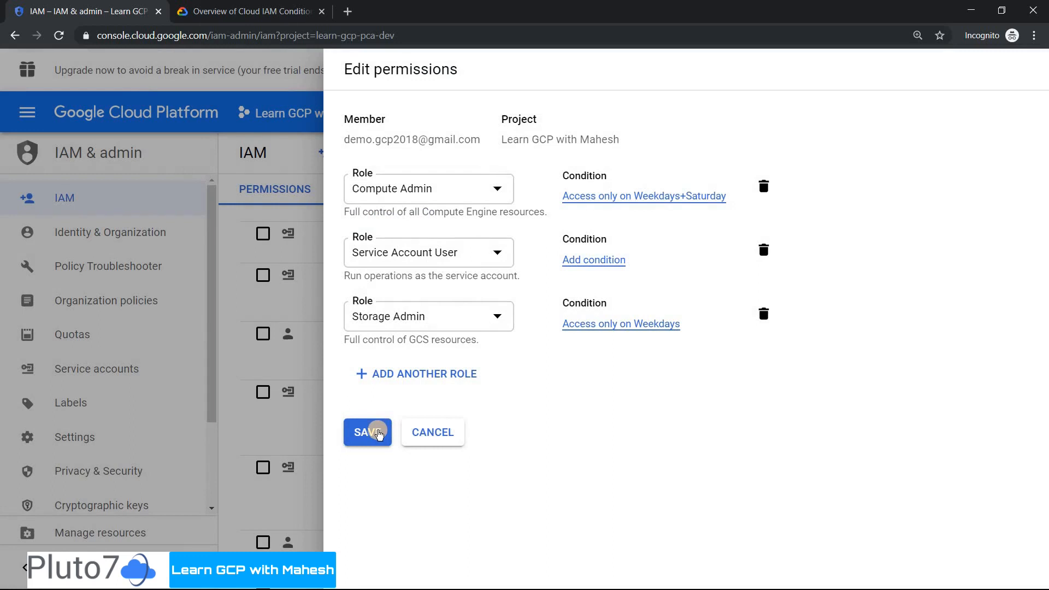
{"action": "left_click", "coordinate": [367, 432]}
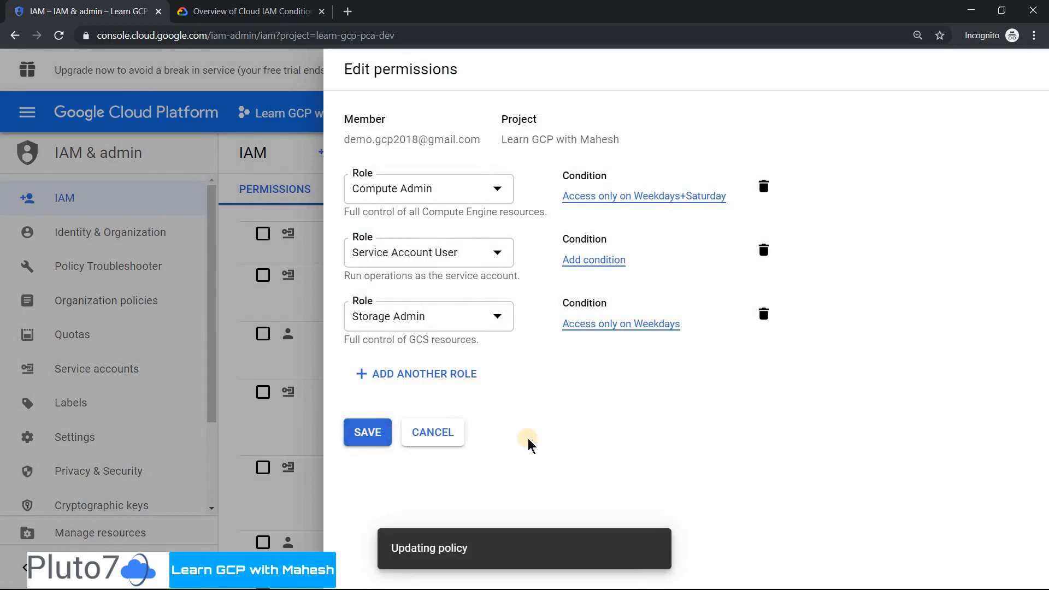
{"action": "left_click", "coordinate": [366, 432]}
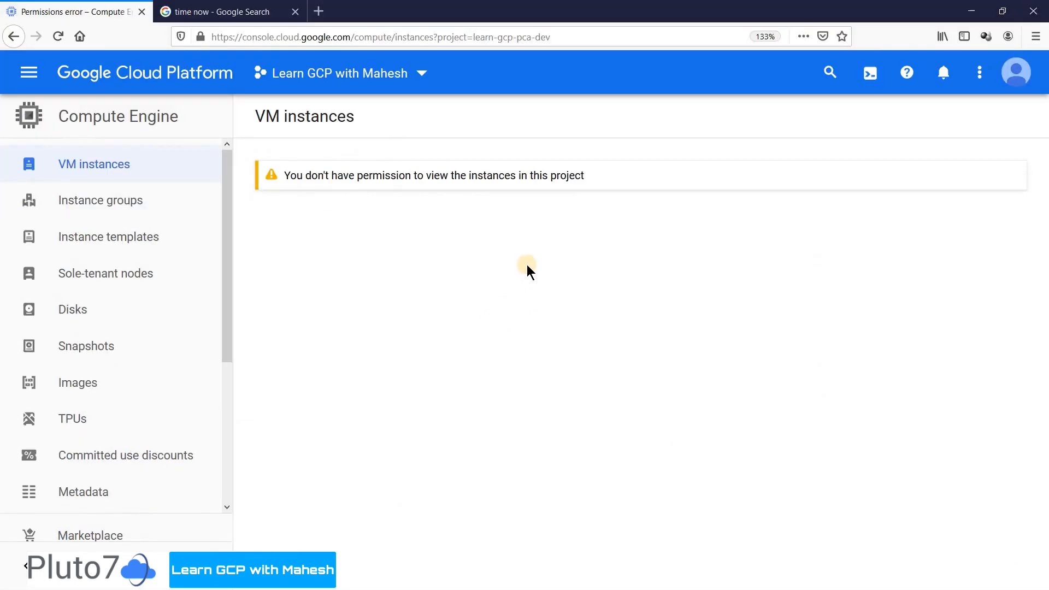
{"action": "mouse_move", "coordinate": [1017, 72]}
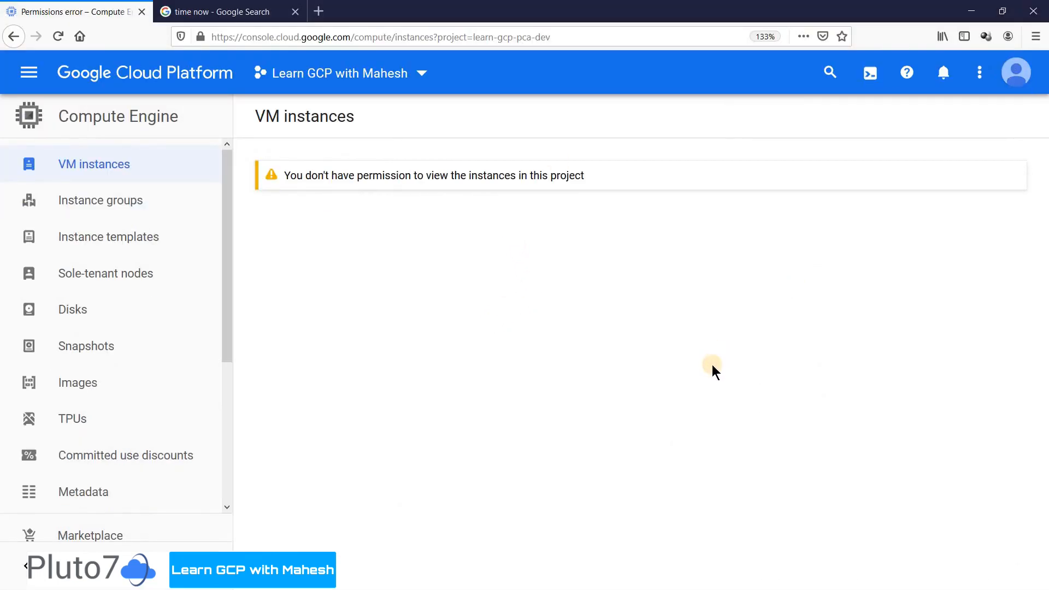
- Recheck the time (7:18 pm Saturday IST) and reload VM instances to retest access
{"action": "left_click", "coordinate": [221, 11]}
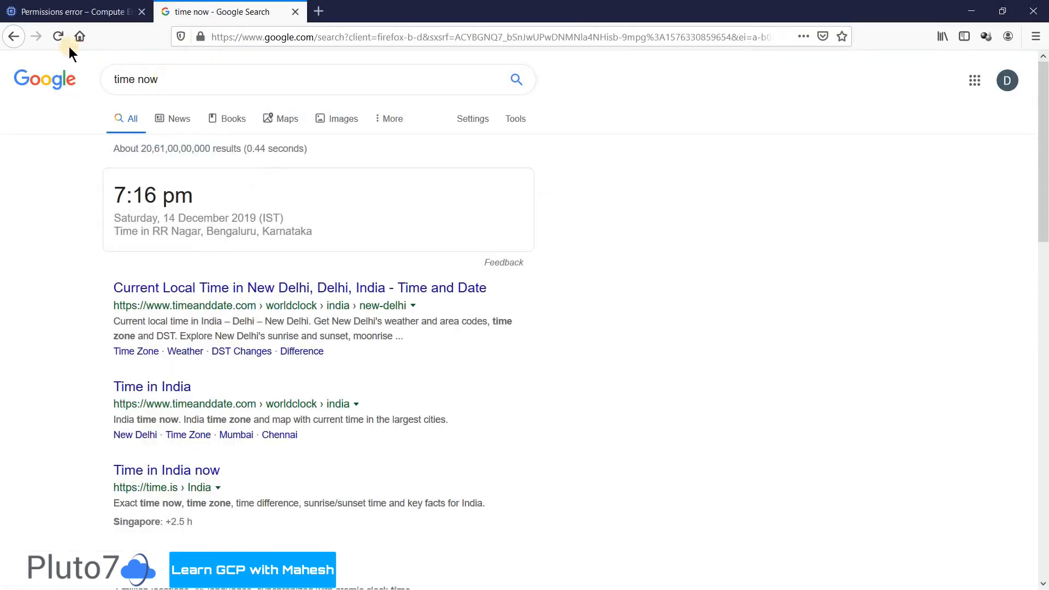
{"action": "left_click", "coordinate": [58, 36]}
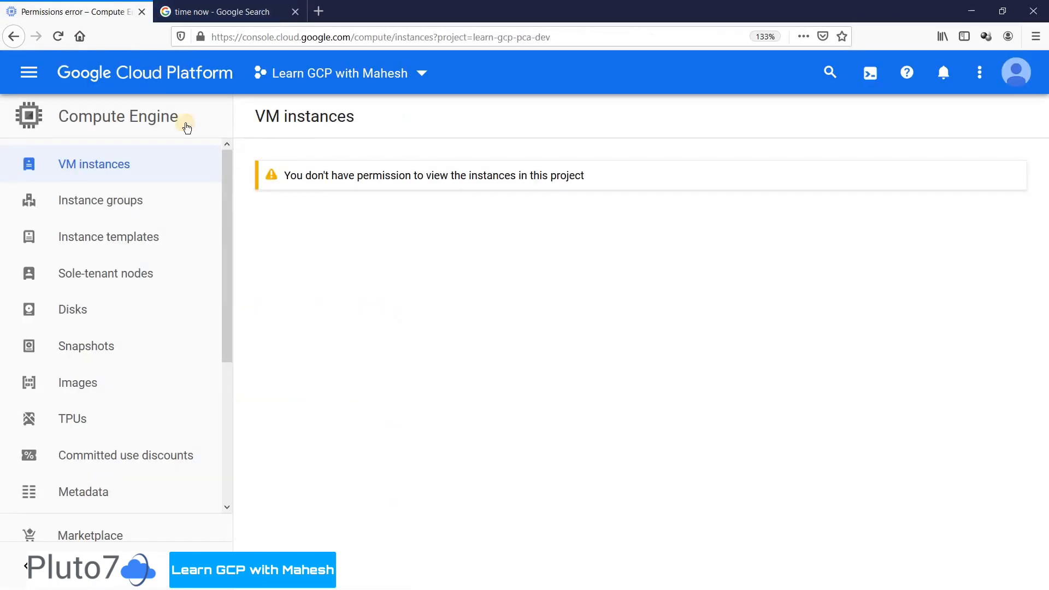
{"action": "left_click", "coordinate": [221, 11]}
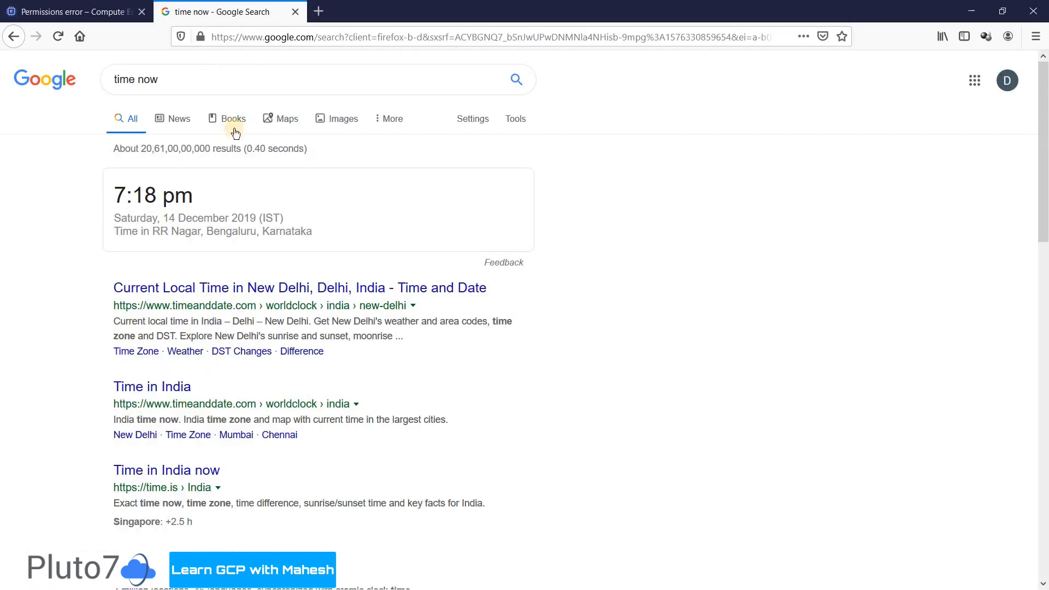
{"action": "left_click", "coordinate": [73, 12]}
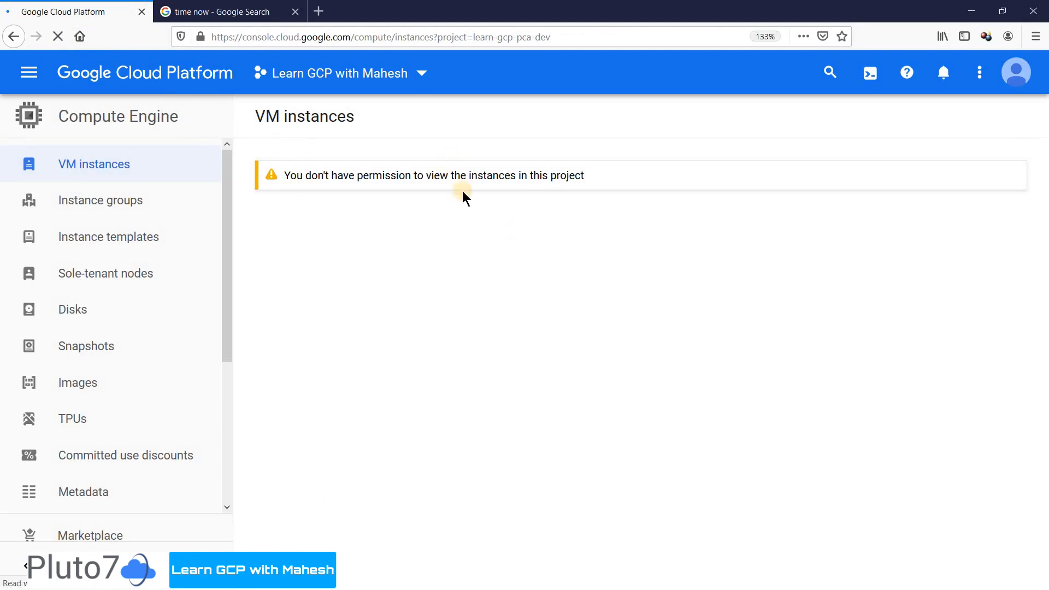
{"action": "mouse_move", "coordinate": [428, 225]}
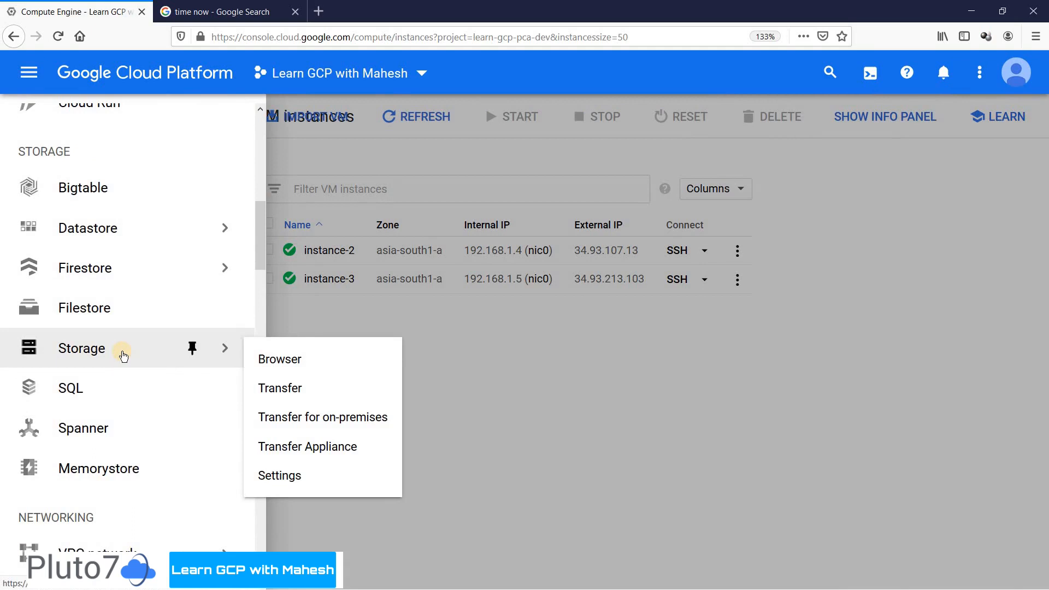
- Go to Storage Browser from the navigation menu to test bucket access
{"action": "left_click", "coordinate": [279, 360]}
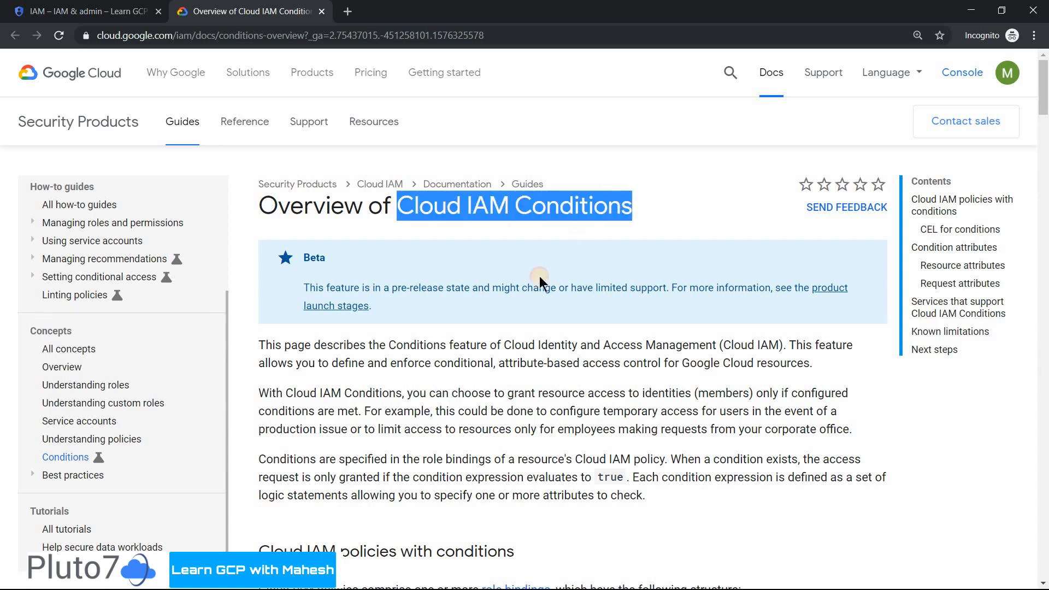
{"action": "mouse_move", "coordinate": [512, 329]}
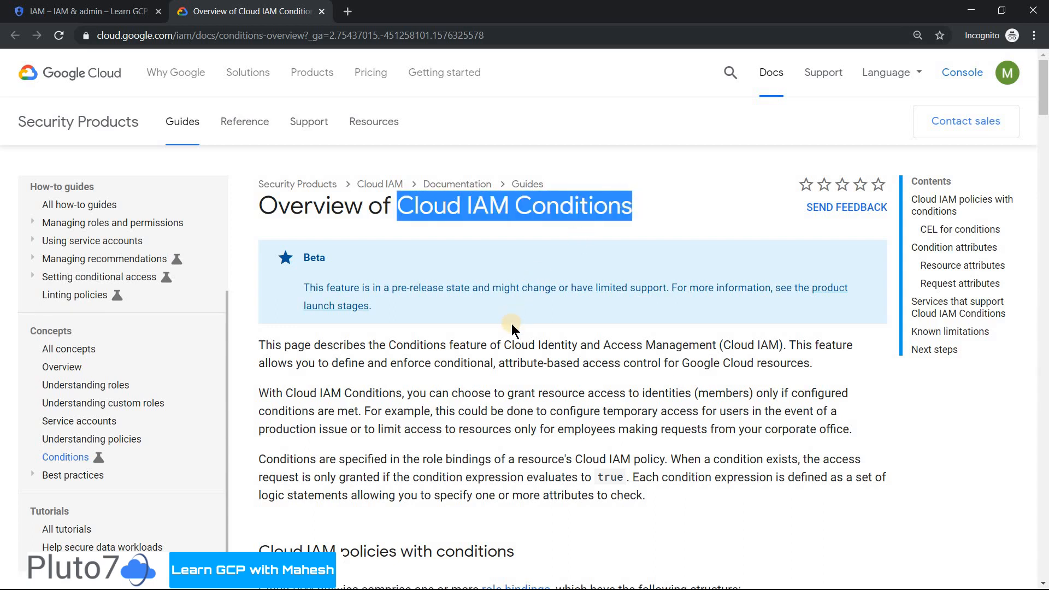
{"action": "mouse_move", "coordinate": [582, 385]}
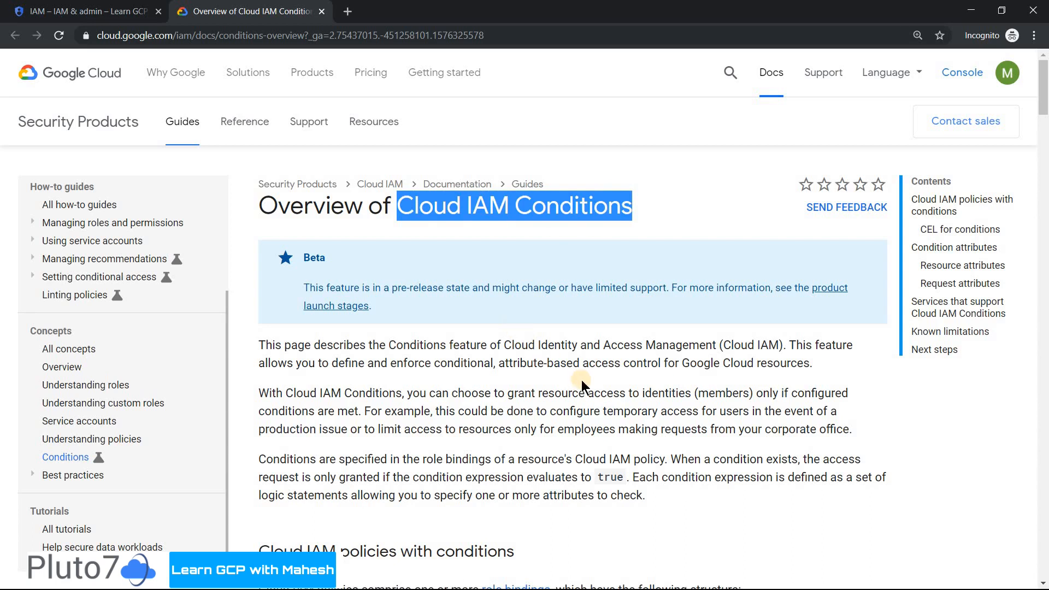